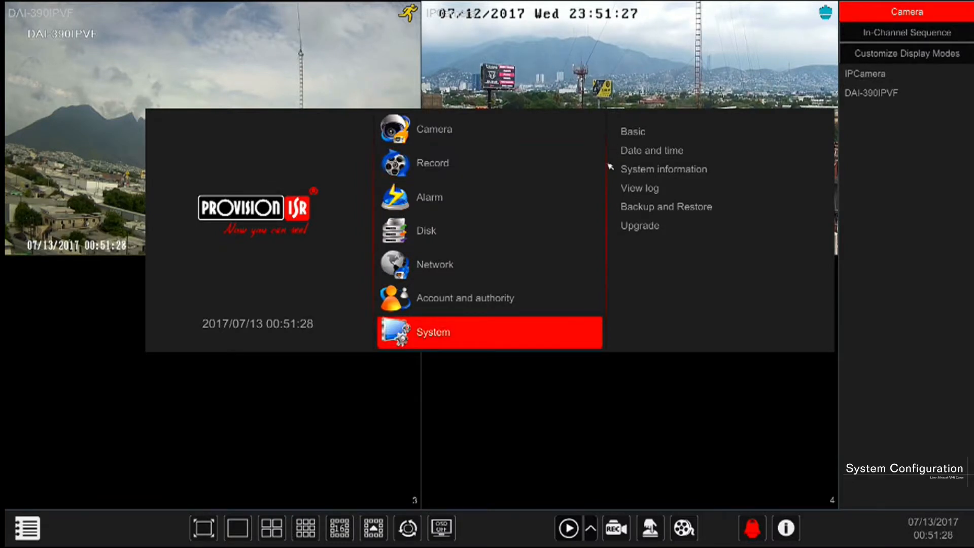
- Reach the Basic general settings showing device 'dvr ossia', number 1, PAL, 1920x1080
{"action": "left_click", "coordinate": [433, 332]}
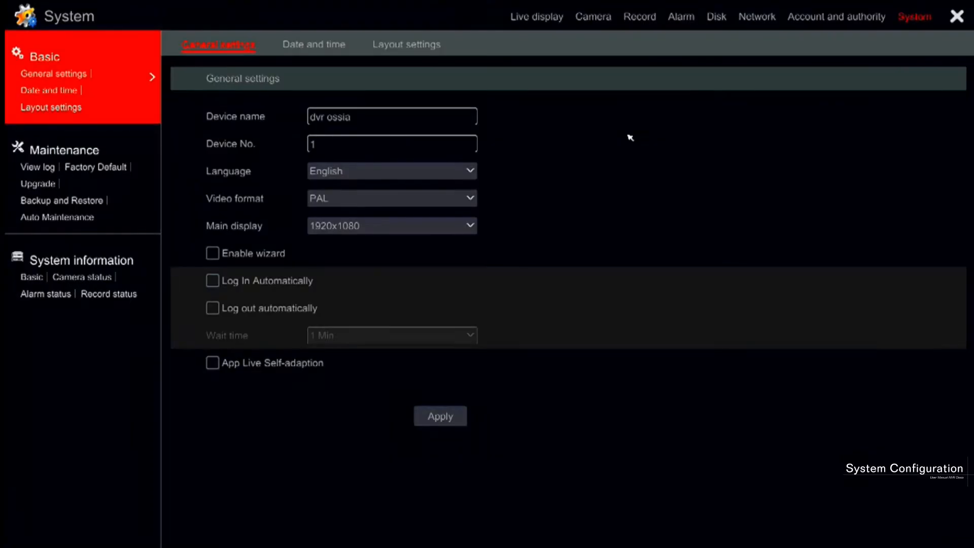
{"action": "left_click", "coordinate": [391, 144]}
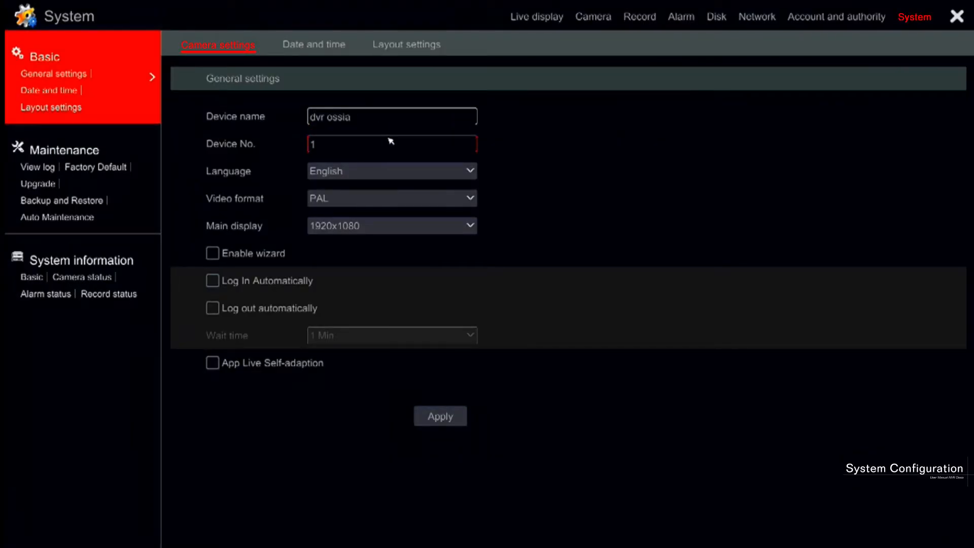
{"action": "left_click", "coordinate": [391, 170]}
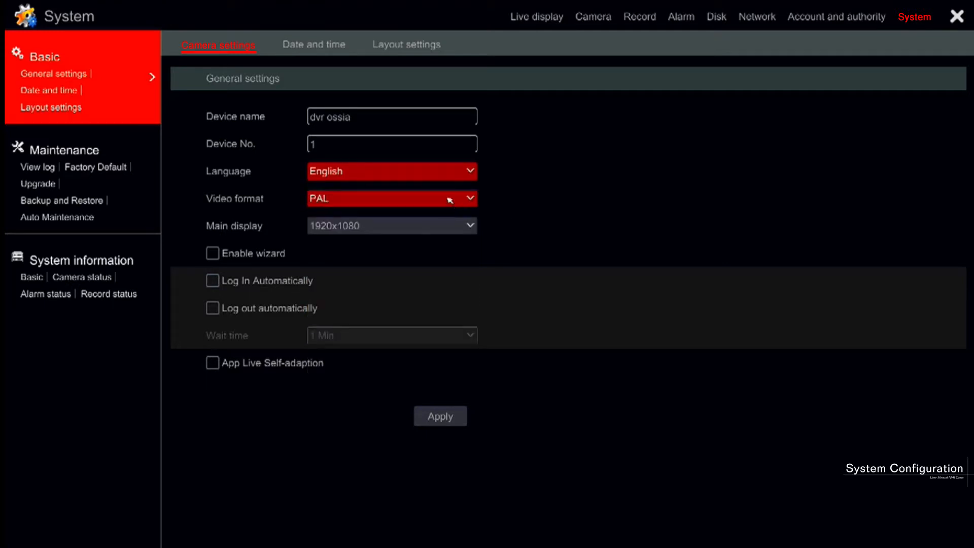
- Change the video format from PAL to NTSC, keeping the 1920x1080 main display
{"action": "left_click", "coordinate": [391, 199]}
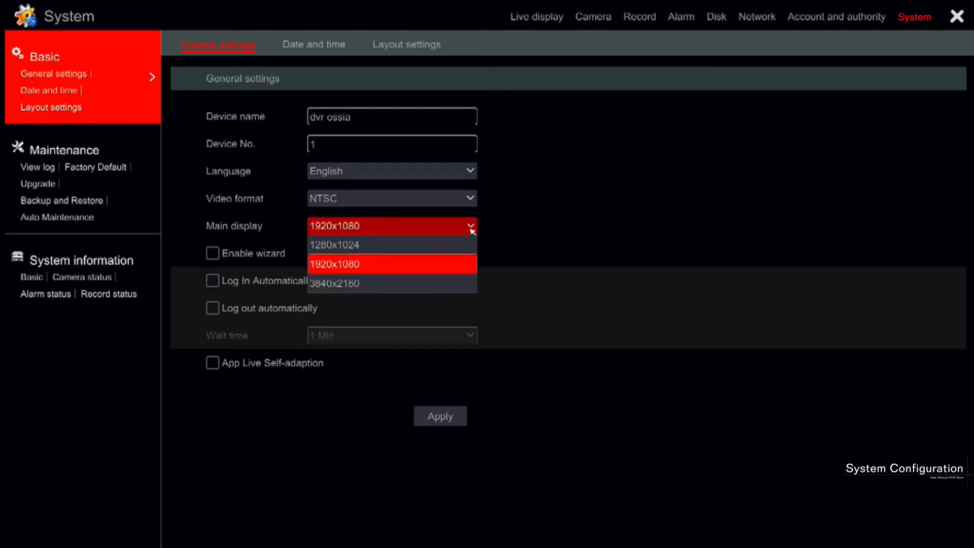
{"action": "mouse_move", "coordinate": [467, 235]}
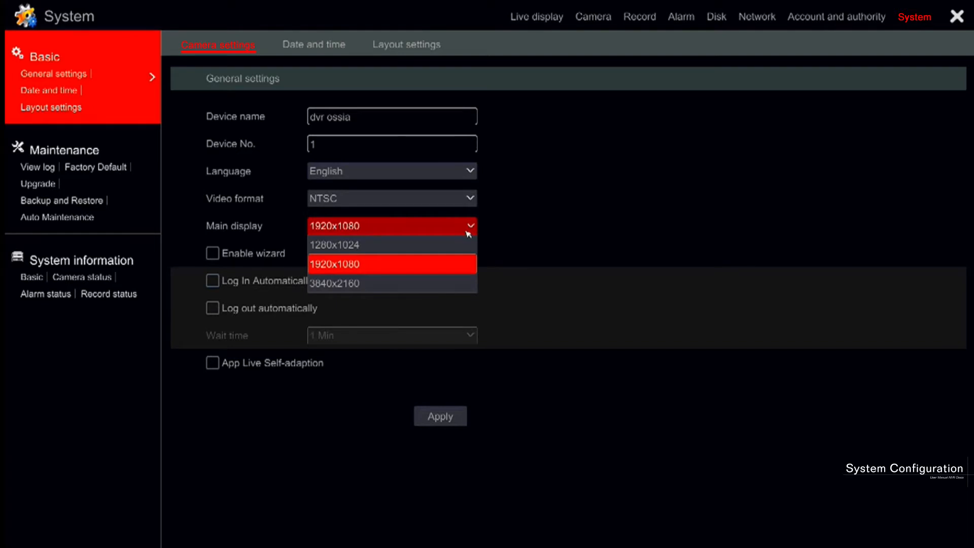
{"action": "mouse_move", "coordinate": [449, 230]}
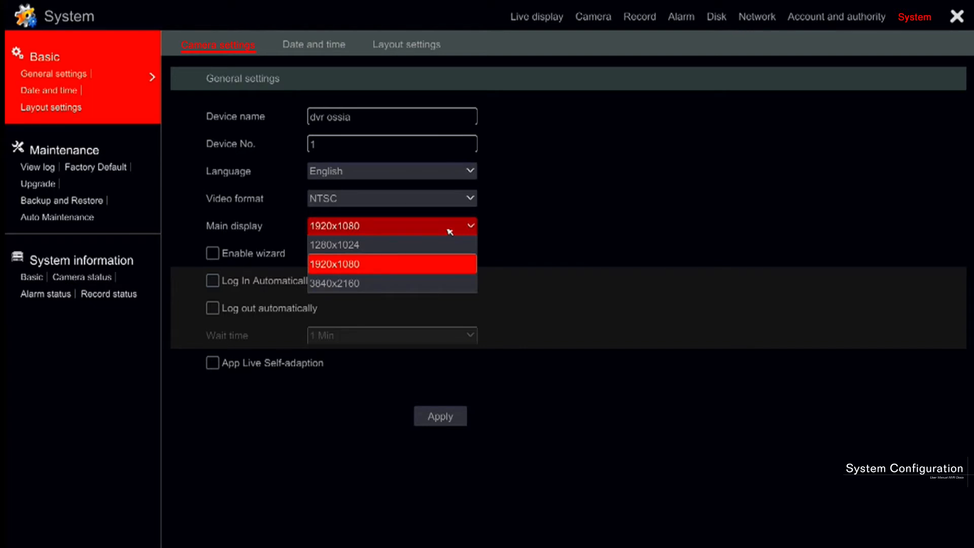
{"action": "mouse_move", "coordinate": [402, 231]}
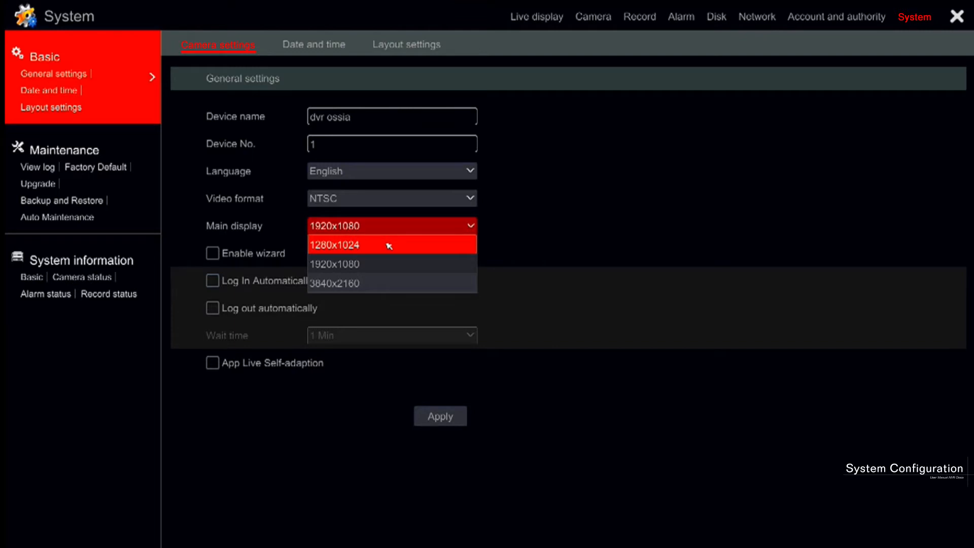
{"action": "mouse_move", "coordinate": [387, 251]}
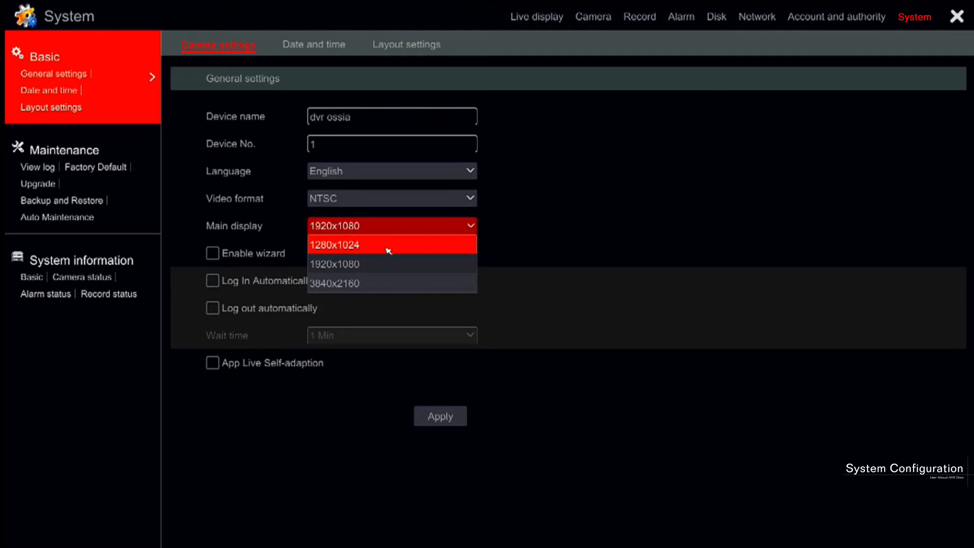
{"action": "mouse_move", "coordinate": [388, 262]}
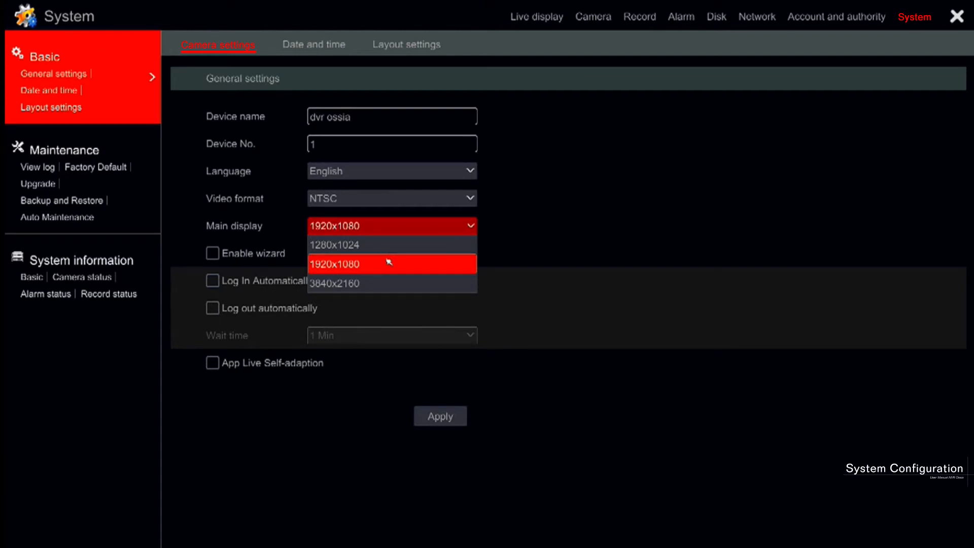
{"action": "mouse_move", "coordinate": [410, 258]}
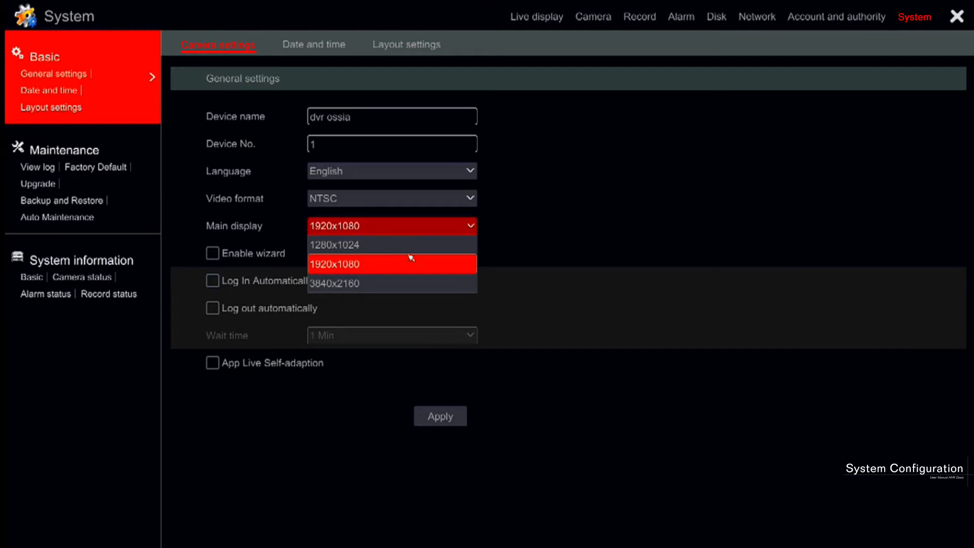
{"action": "mouse_move", "coordinate": [412, 254]}
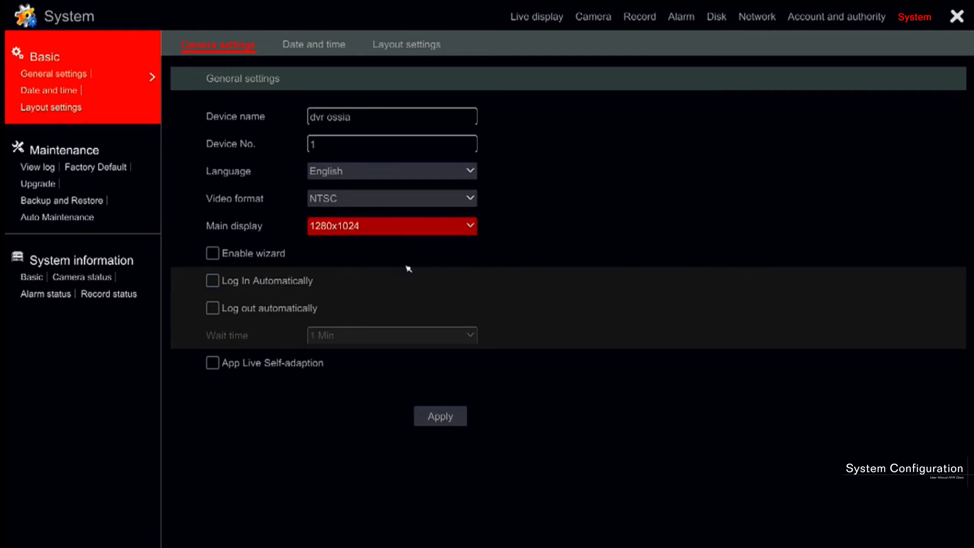
{"action": "mouse_move", "coordinate": [426, 231]}
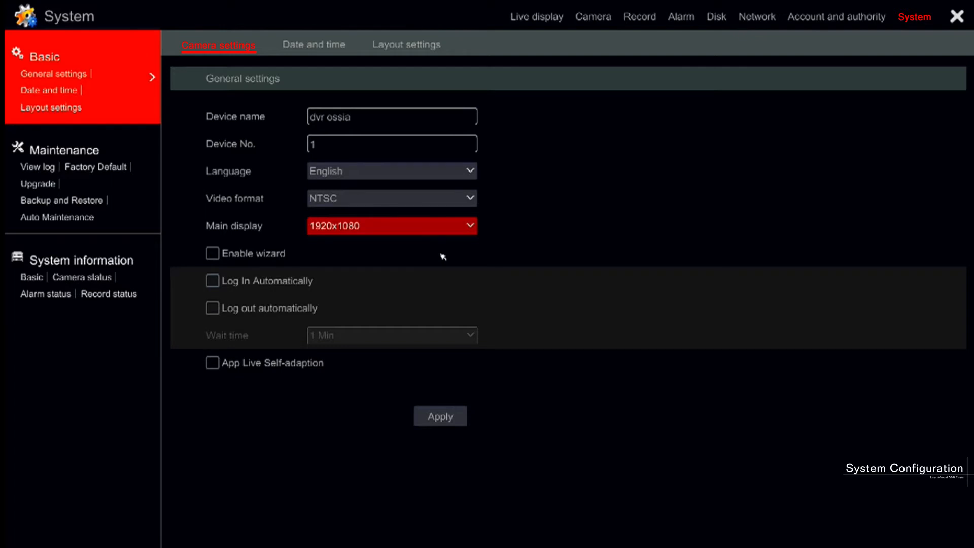
{"action": "mouse_move", "coordinate": [383, 262]}
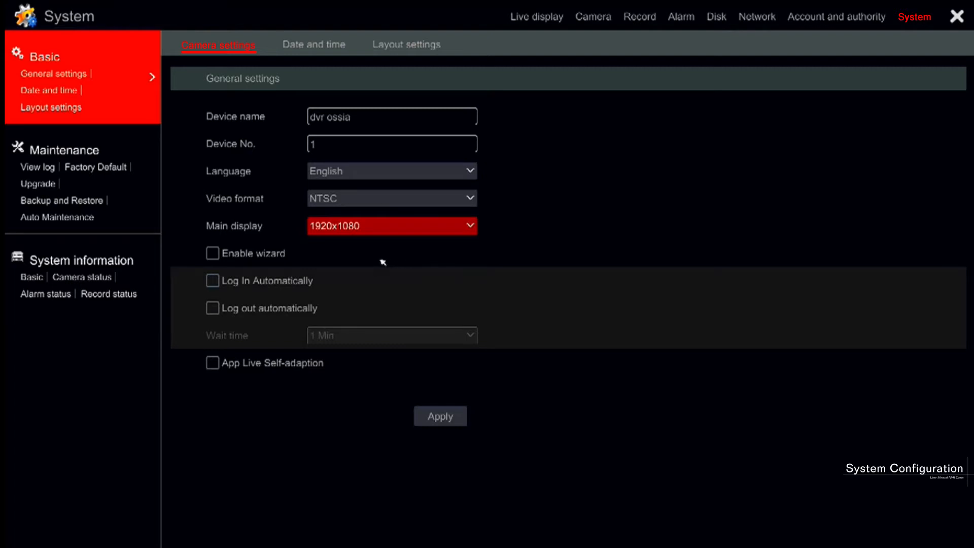
{"action": "mouse_move", "coordinate": [336, 253]}
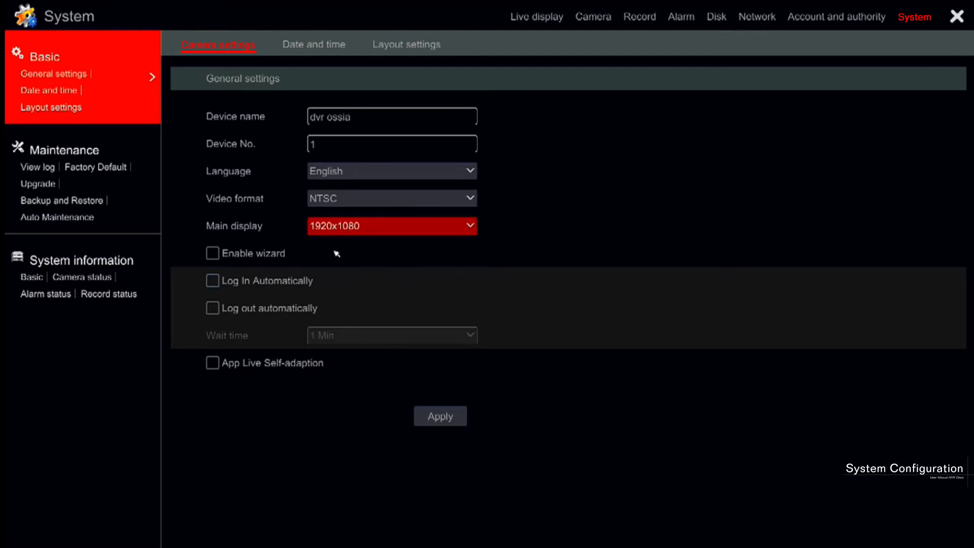
- Enable the wizard, automatic logout with 1 Min wait and App Live Self-adaption; leave auto login off
{"action": "left_click", "coordinate": [213, 254]}
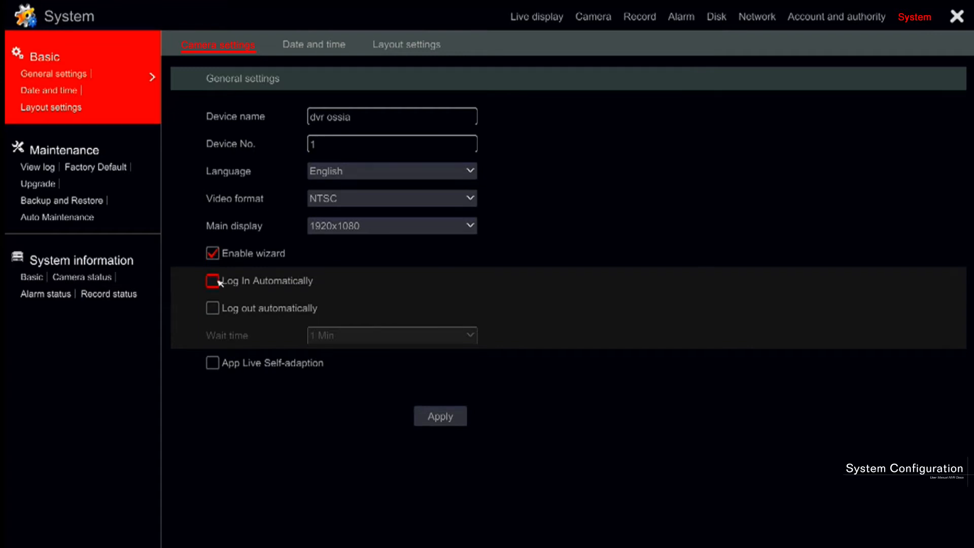
{"action": "left_click", "coordinate": [212, 281]}
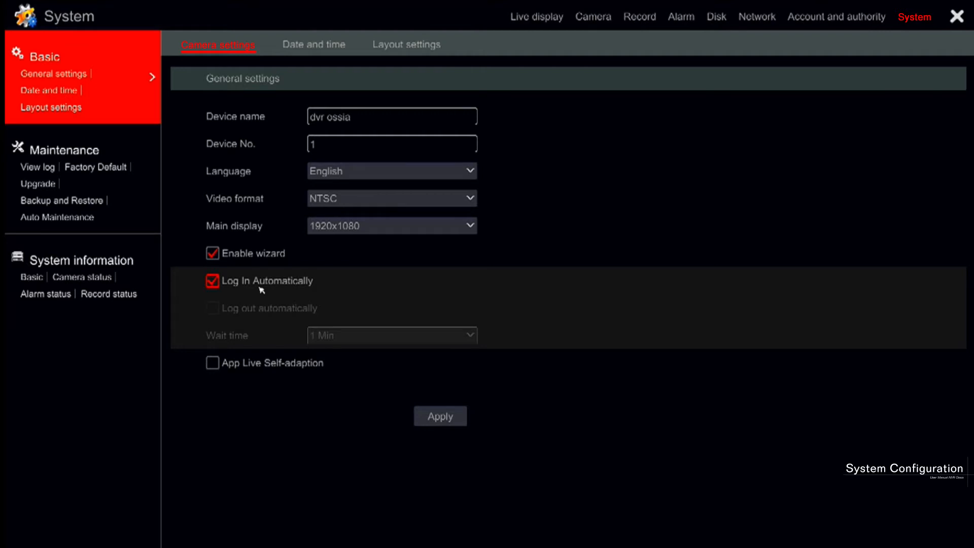
{"action": "mouse_move", "coordinate": [249, 290]}
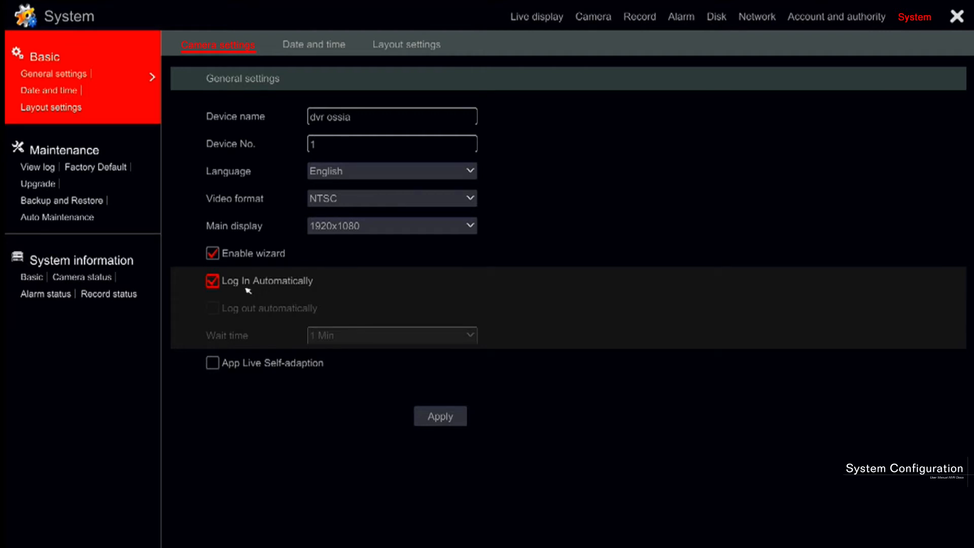
{"action": "left_click", "coordinate": [212, 281]}
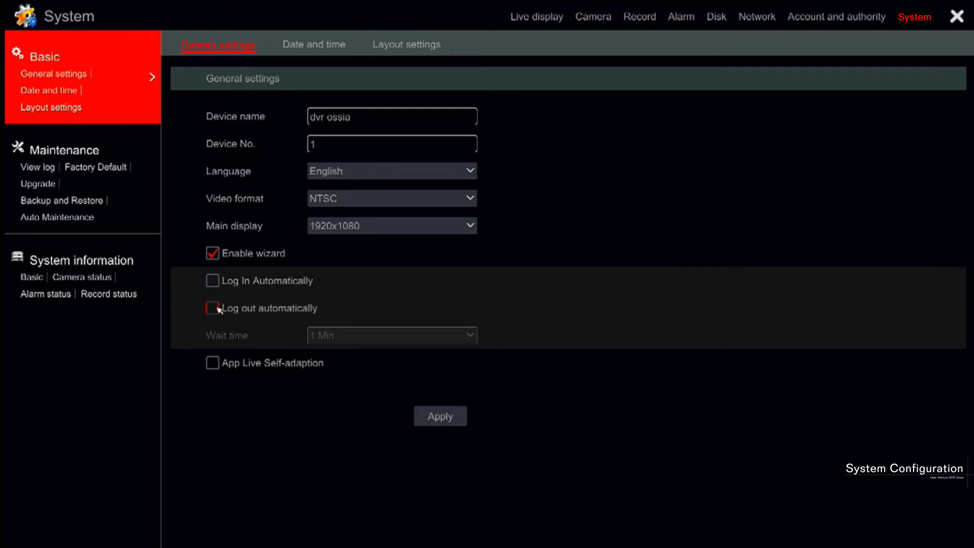
{"action": "left_click", "coordinate": [212, 308]}
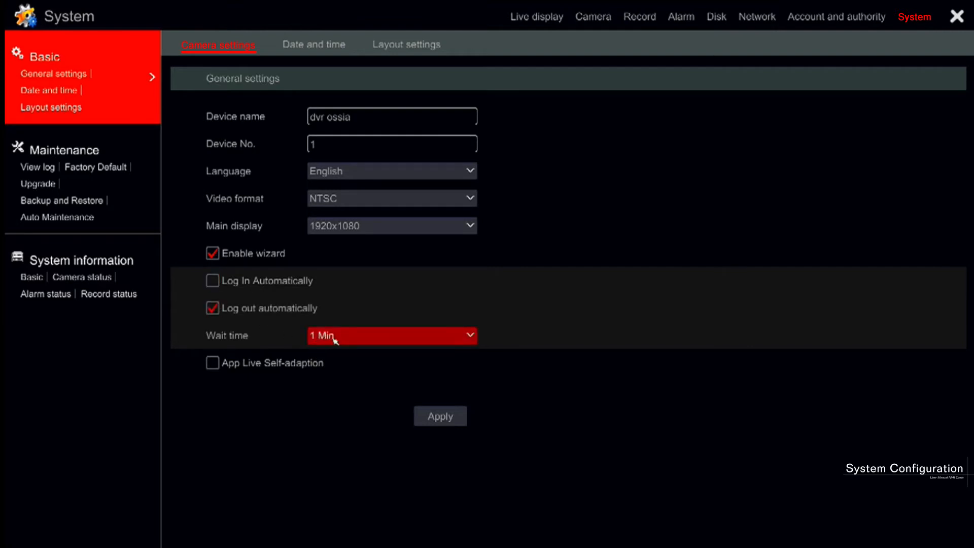
{"action": "left_click", "coordinate": [391, 335]}
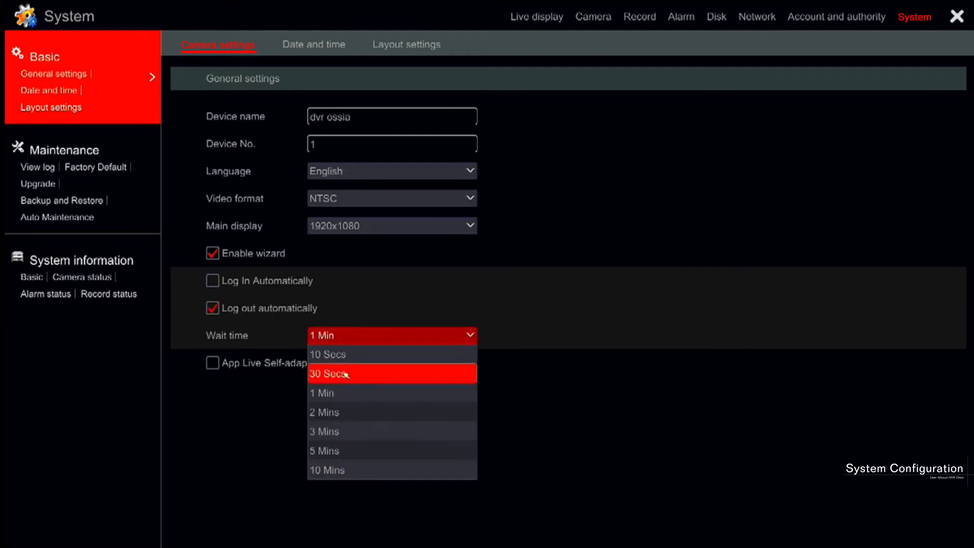
{"action": "mouse_move", "coordinate": [402, 449]}
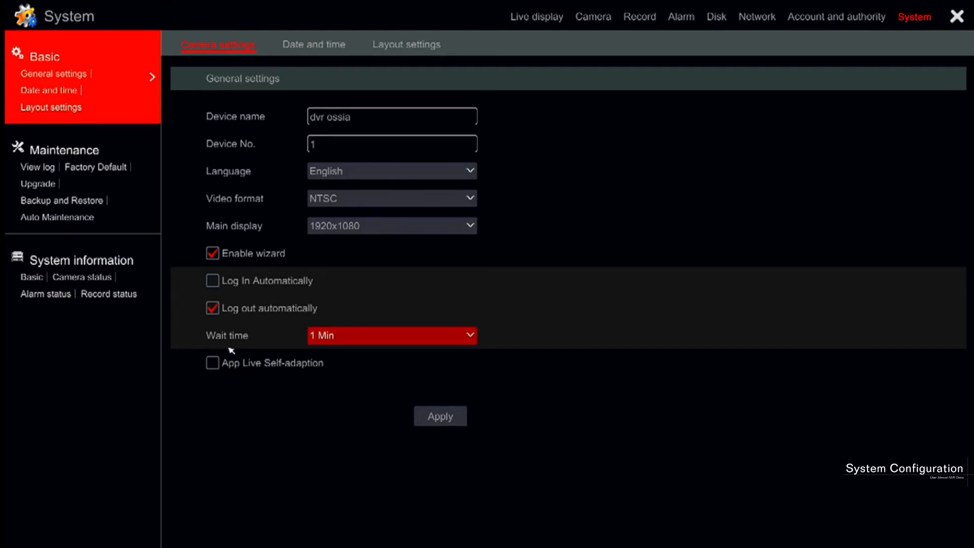
{"action": "left_click", "coordinate": [212, 363]}
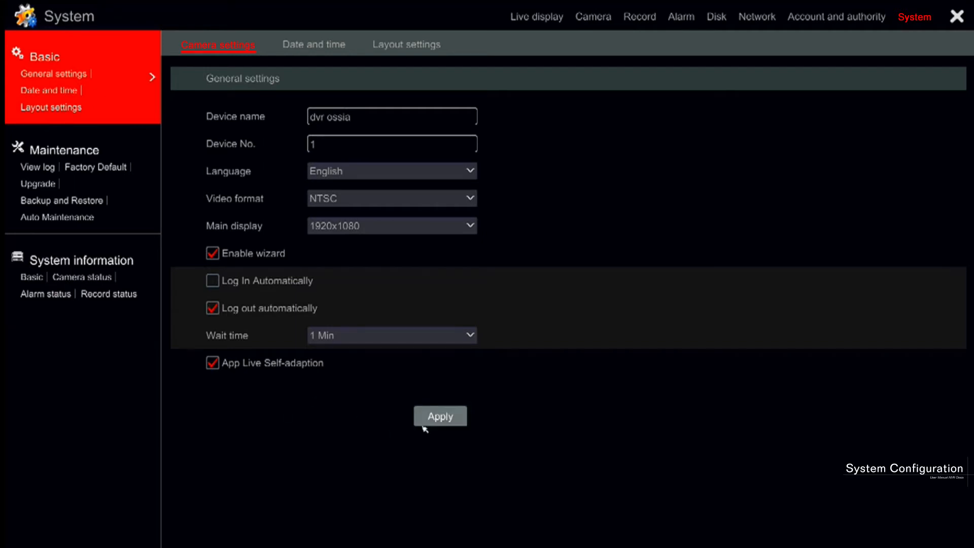
- Save the general settings, then set Auto Time Sync Method to NTP with server time.windows.com
{"action": "left_click", "coordinate": [315, 44]}
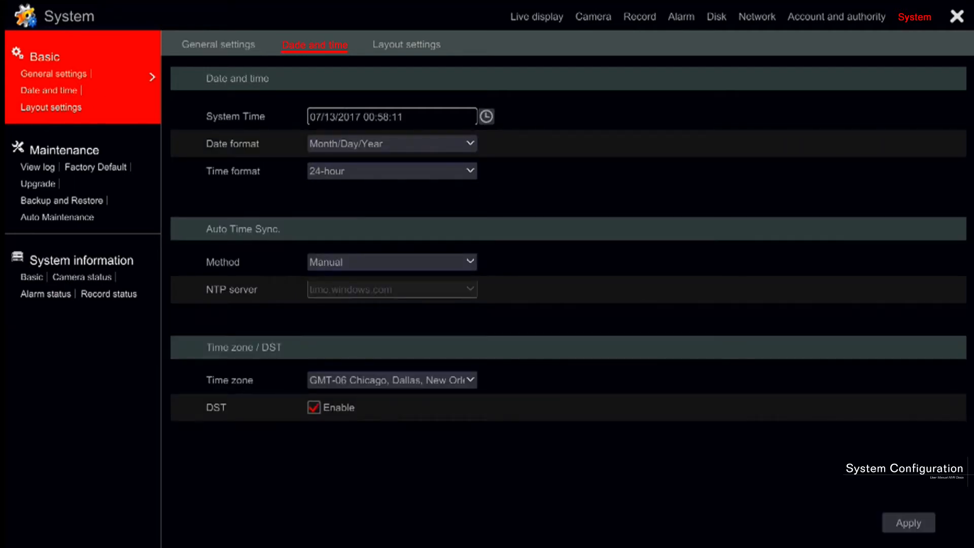
{"action": "mouse_move", "coordinate": [349, 83]}
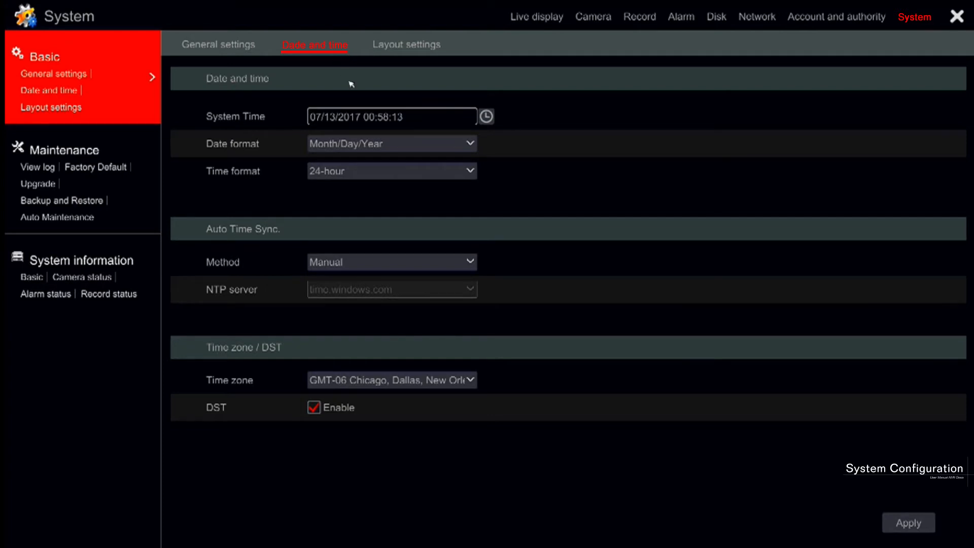
{"action": "left_click", "coordinate": [391, 145]}
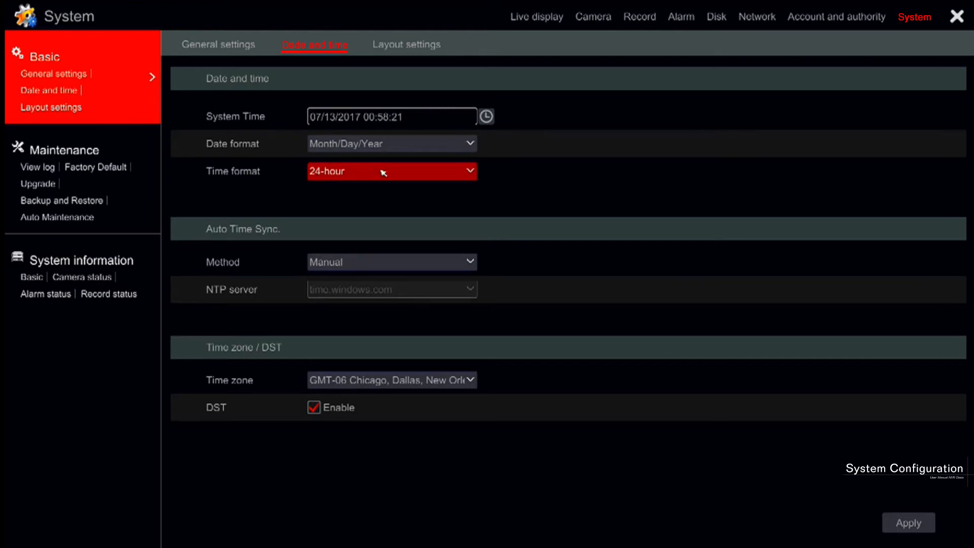
{"action": "mouse_move", "coordinate": [382, 233]}
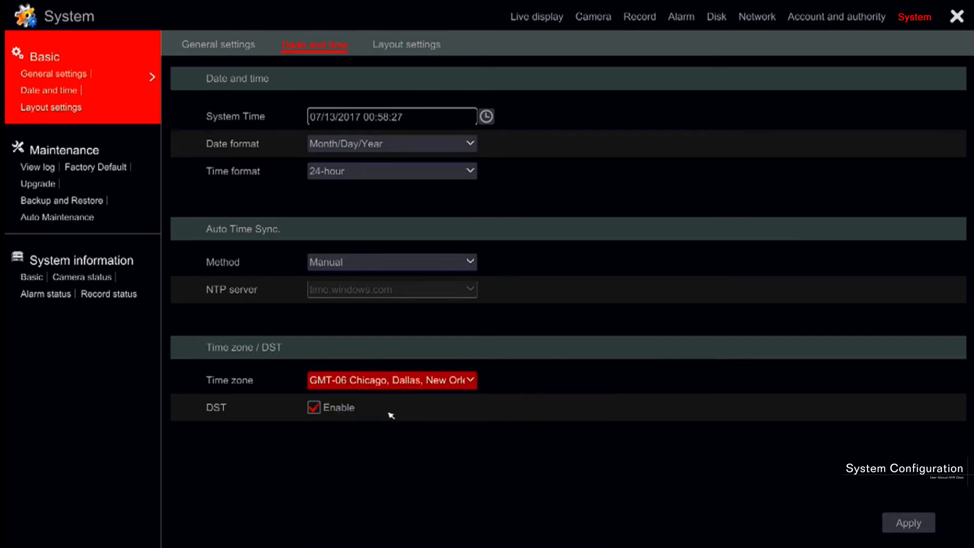
{"action": "mouse_move", "coordinate": [384, 414]}
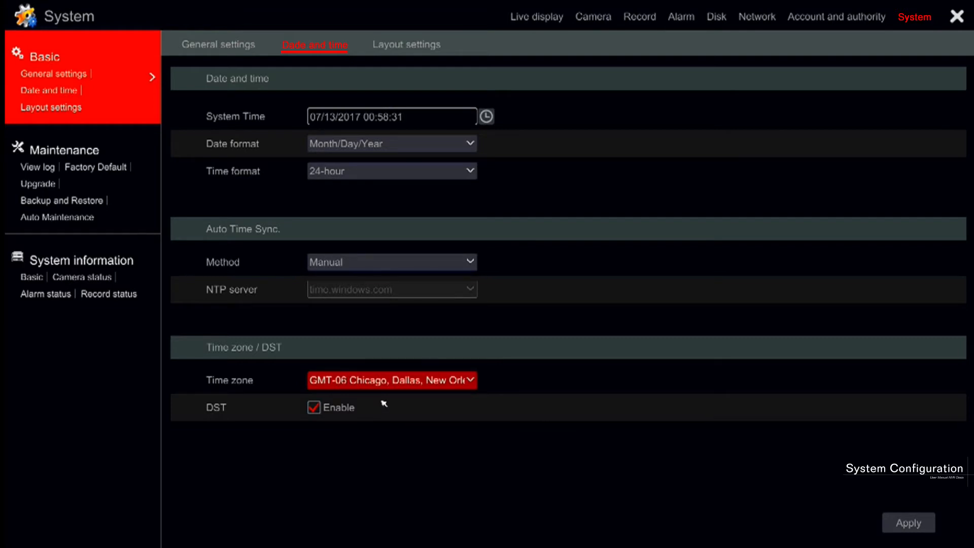
{"action": "left_click", "coordinate": [392, 262]}
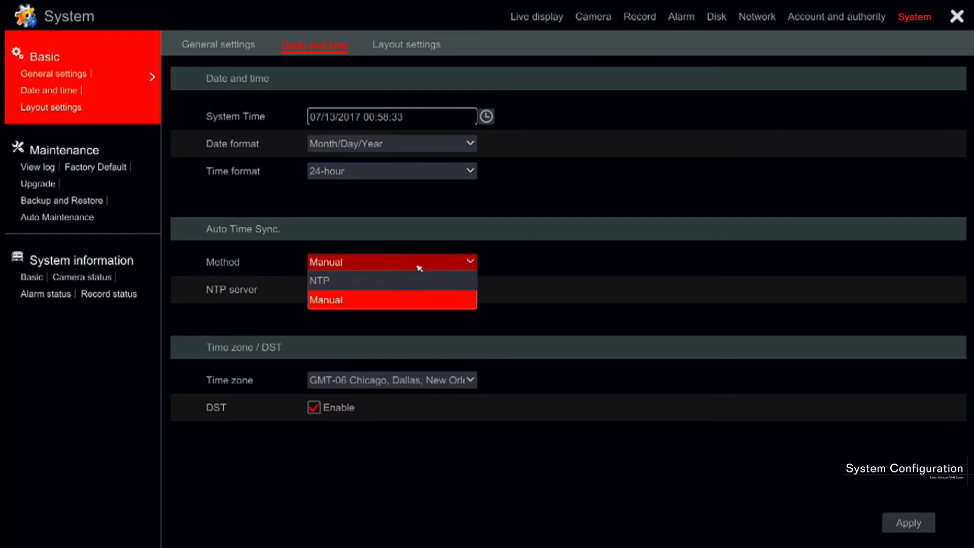
{"action": "left_click", "coordinate": [320, 280]}
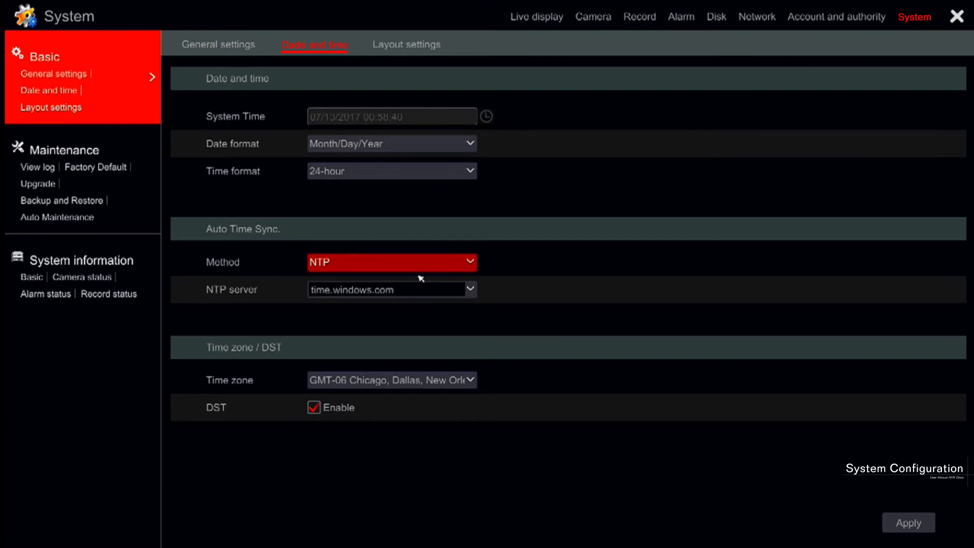
{"action": "left_click", "coordinate": [392, 261]}
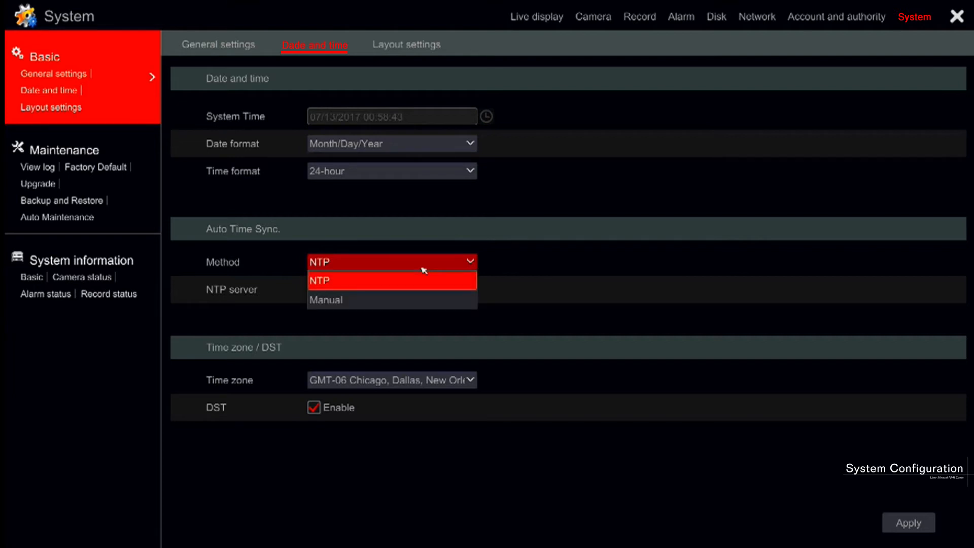
{"action": "mouse_move", "coordinate": [420, 276]}
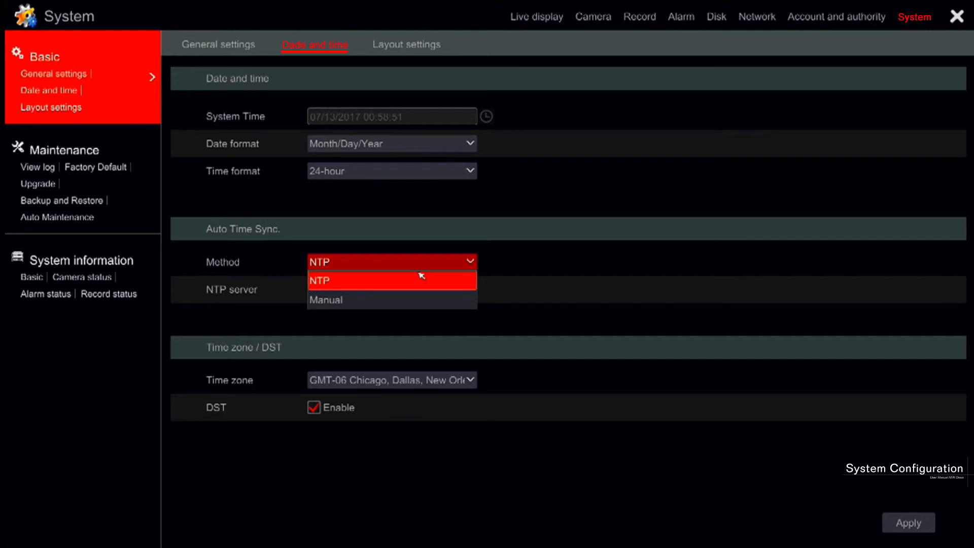
{"action": "left_click", "coordinate": [391, 280]}
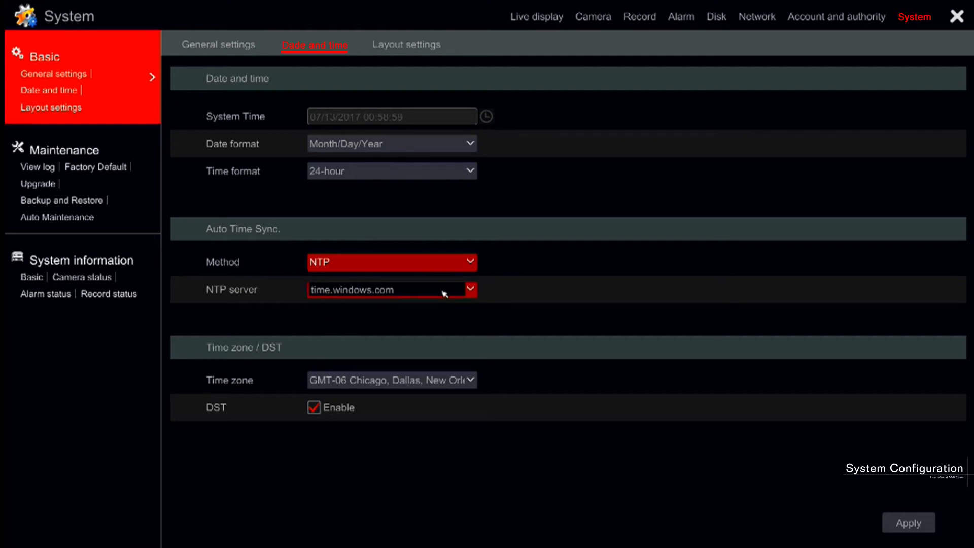
- View the main display layout settings, then move on to the Maintenance View log page
{"action": "left_click", "coordinate": [406, 44]}
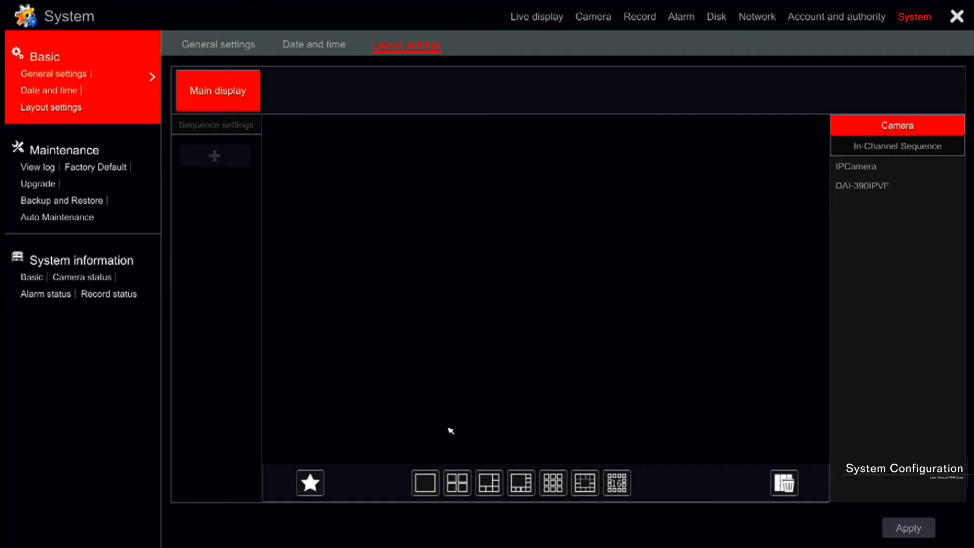
{"action": "mouse_move", "coordinate": [820, 237]}
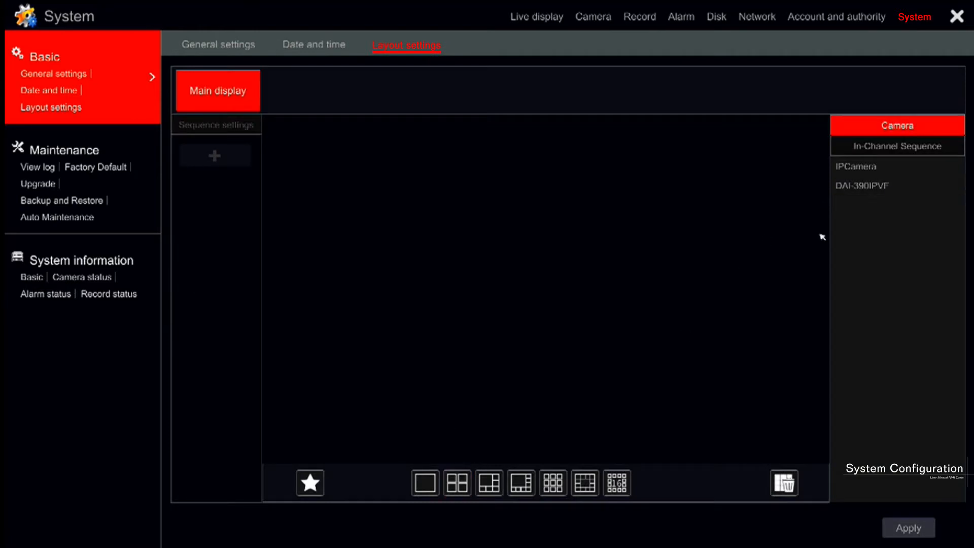
{"action": "left_click", "coordinate": [456, 484]}
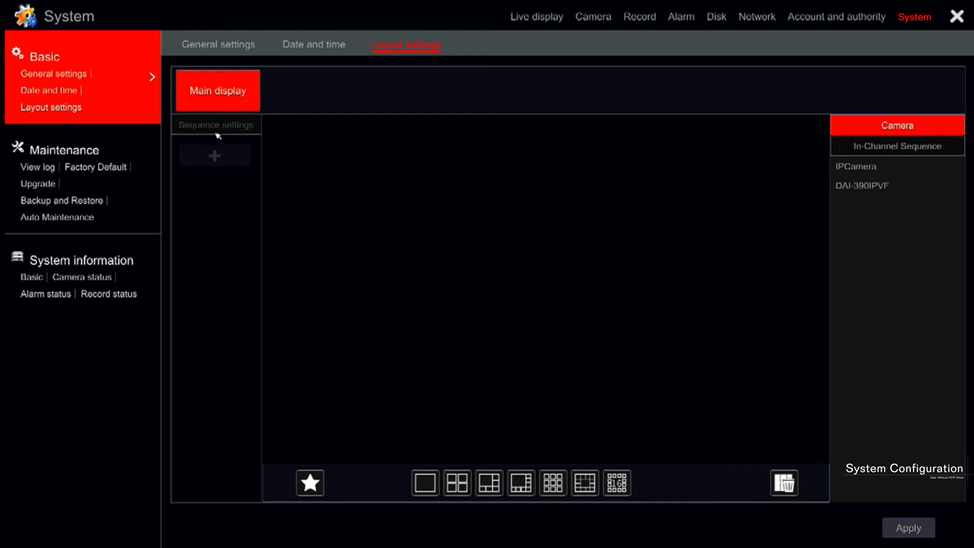
{"action": "left_click", "coordinate": [214, 155]}
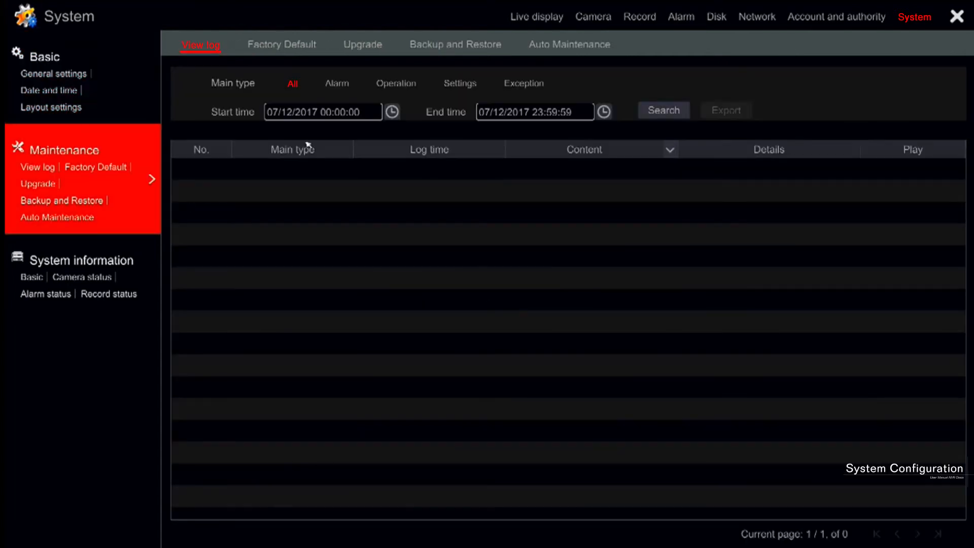
- Search all log types from 06/12/2017 to 07/12/2017, returning 127 entries
{"action": "left_click", "coordinate": [392, 111]}
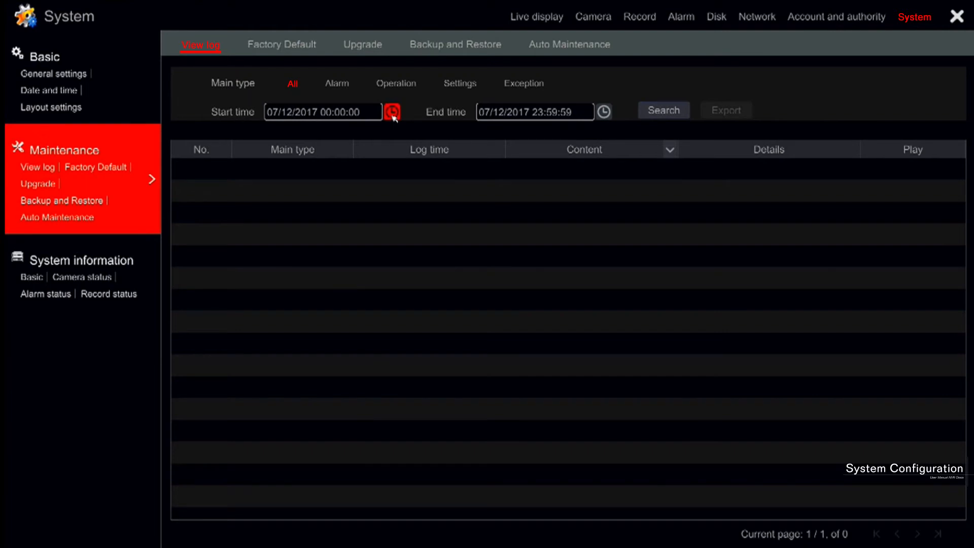
{"action": "left_click", "coordinate": [393, 112]}
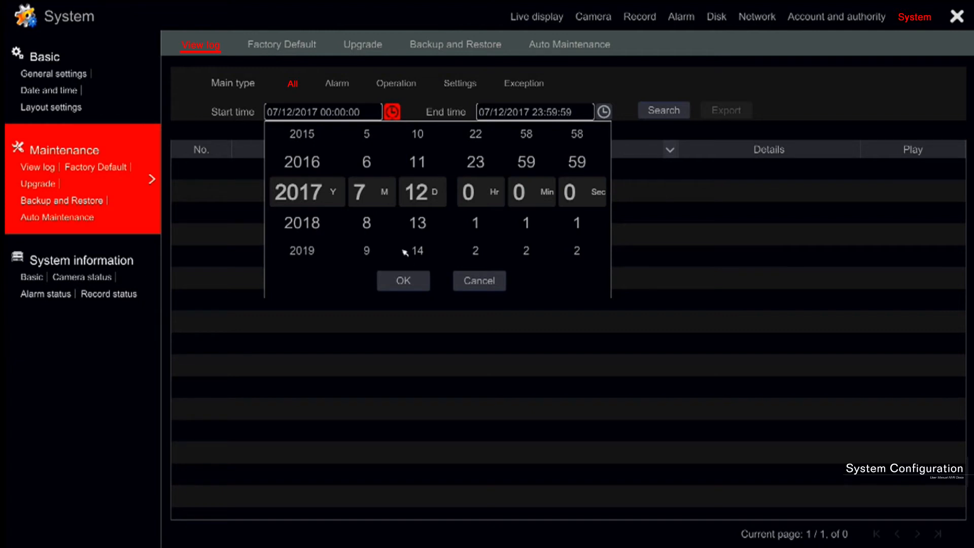
{"action": "left_click", "coordinate": [403, 280]}
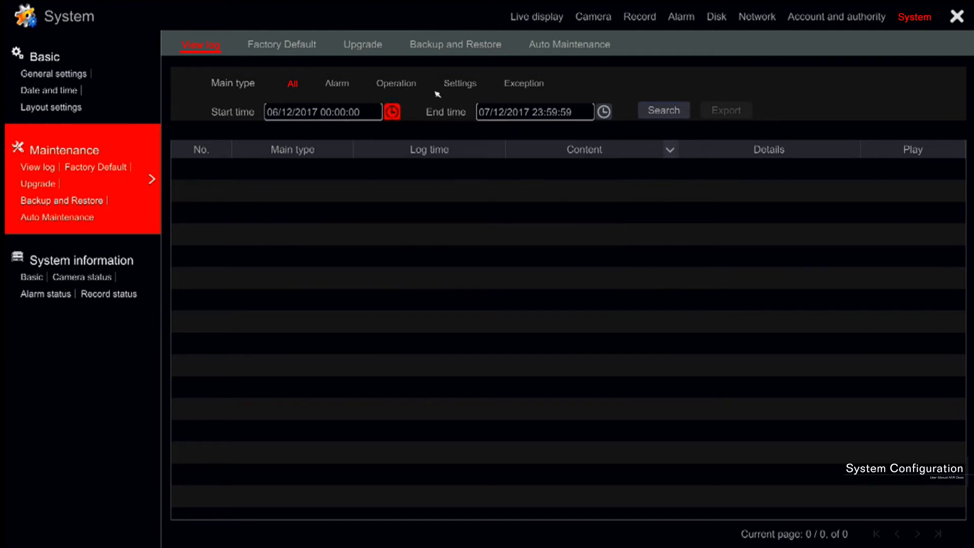
{"action": "left_click", "coordinate": [664, 110]}
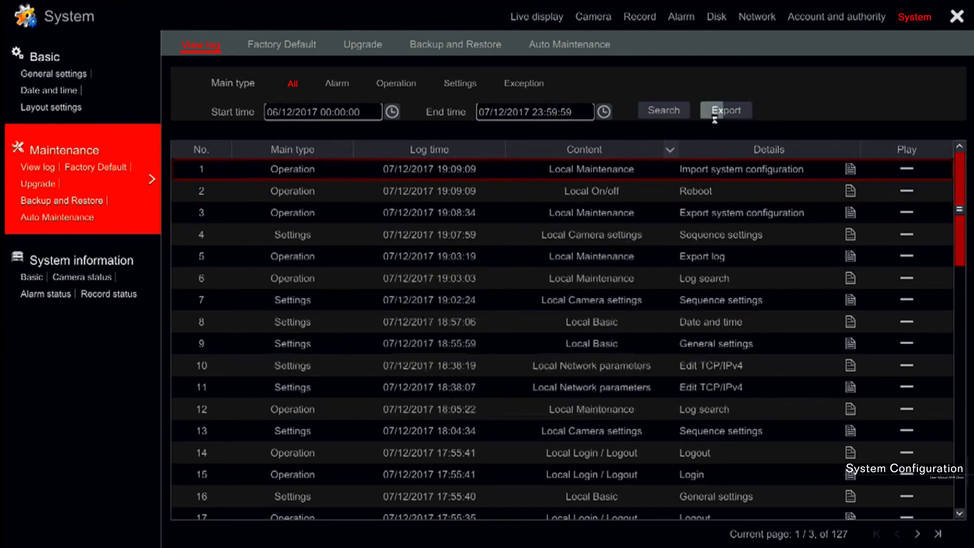
{"action": "mouse_move", "coordinate": [629, 411]}
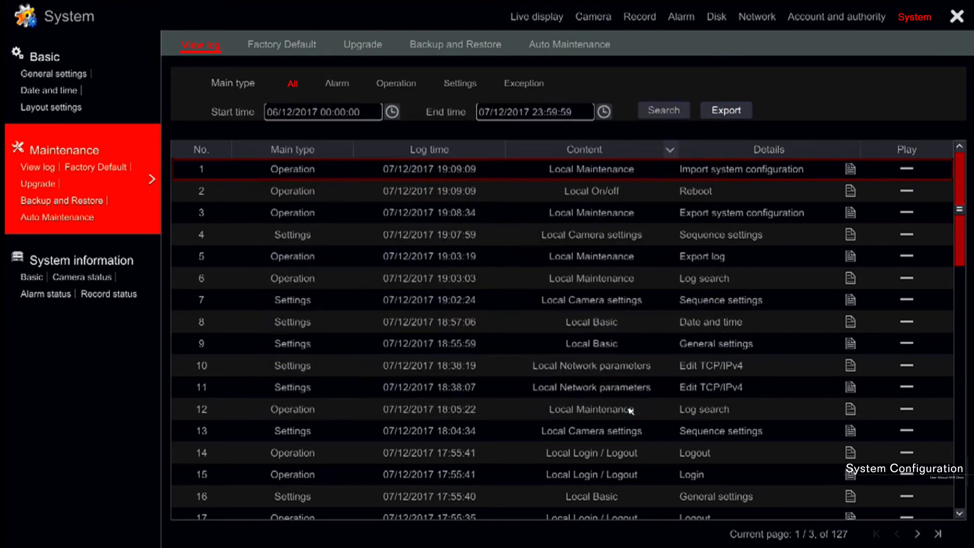
{"action": "left_click", "coordinate": [726, 110]}
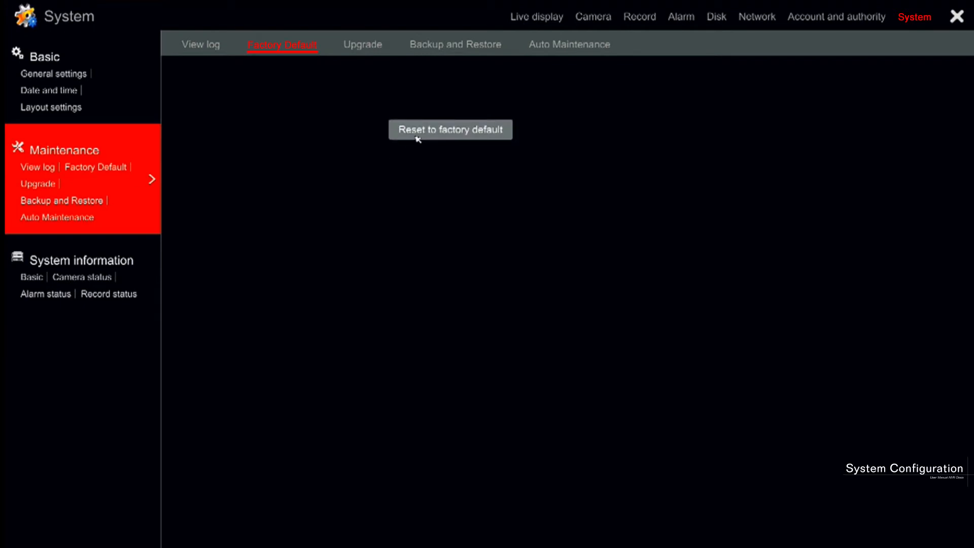
- Request a reset to factory default, reaching the reboot warning
{"action": "left_click", "coordinate": [450, 129]}
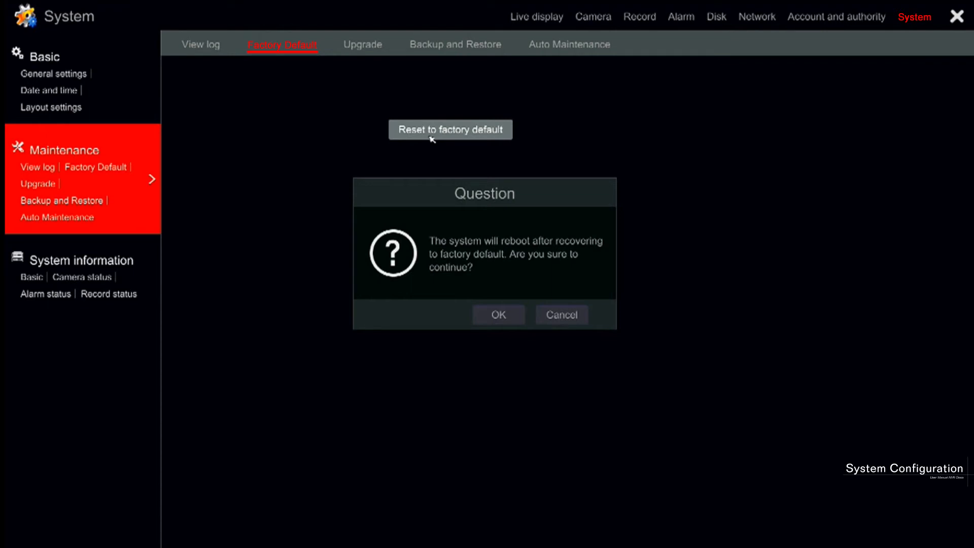
{"action": "mouse_move", "coordinate": [517, 319]}
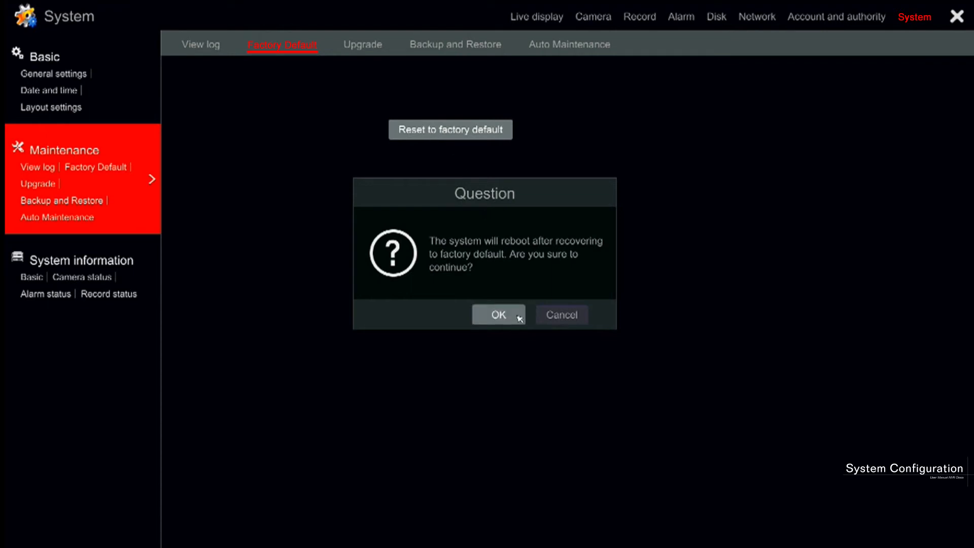
{"action": "mouse_move", "coordinate": [551, 327]}
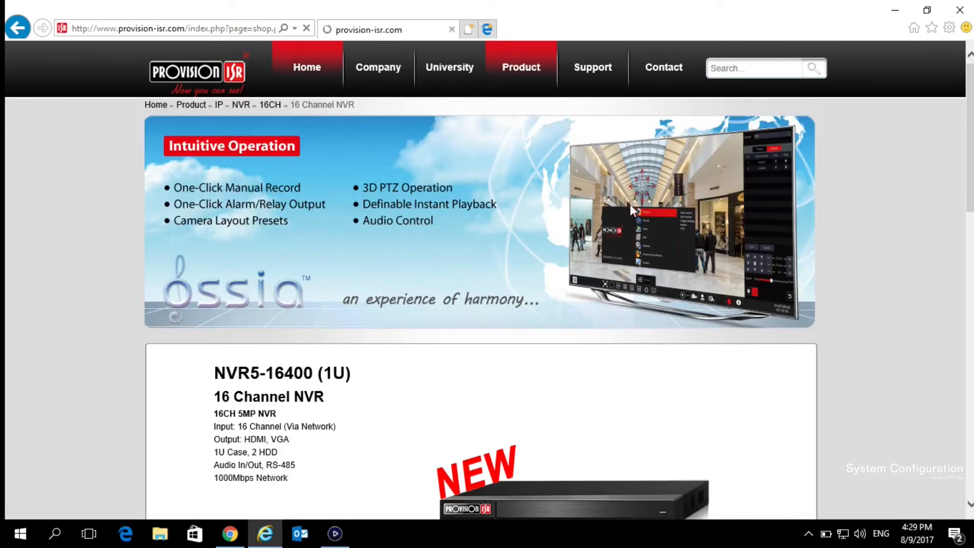
- Download the latest NVR5-16400(1U) firmware from the product page's Downloads section
{"action": "scroll", "scroll_direction": "down", "scroll_amount": 3}
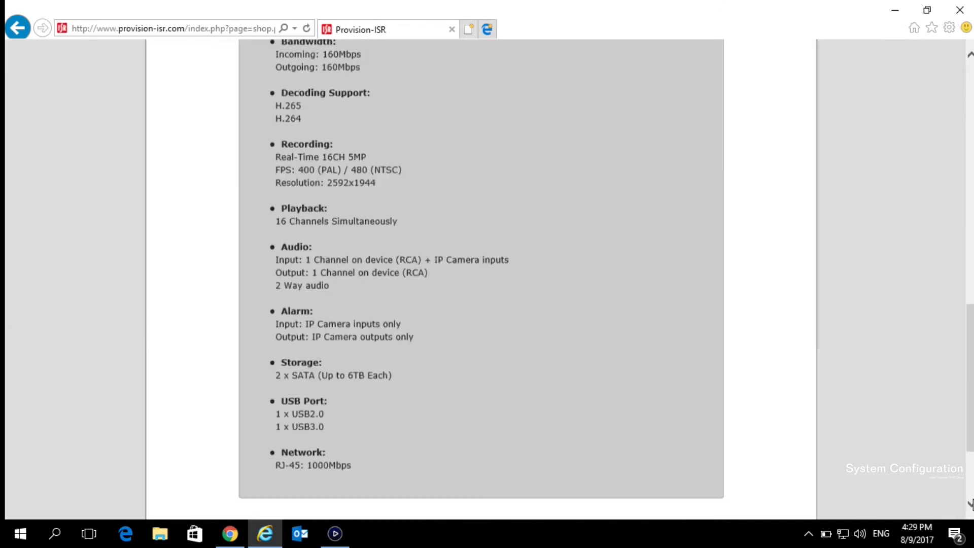
{"action": "left_click", "coordinate": [411, 66]}
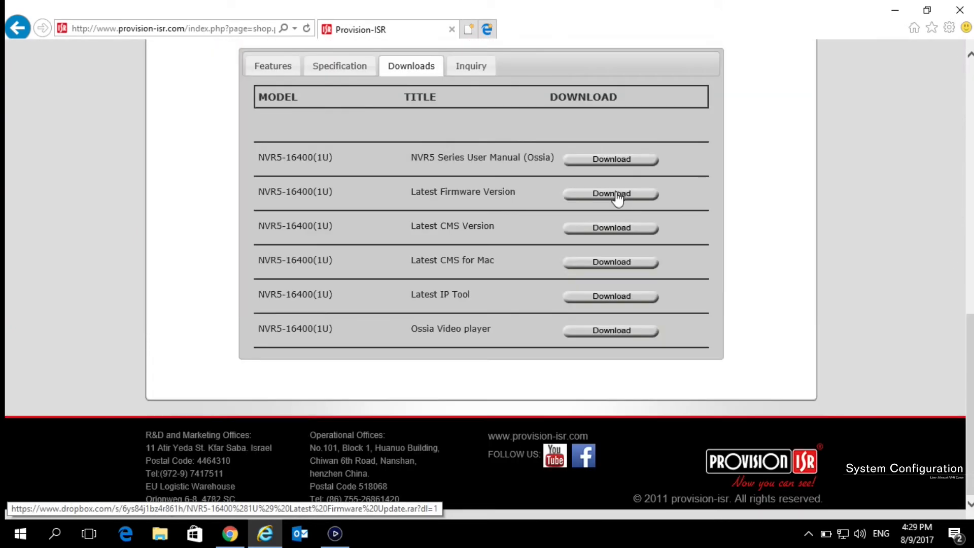
{"action": "left_click", "coordinate": [611, 194]}
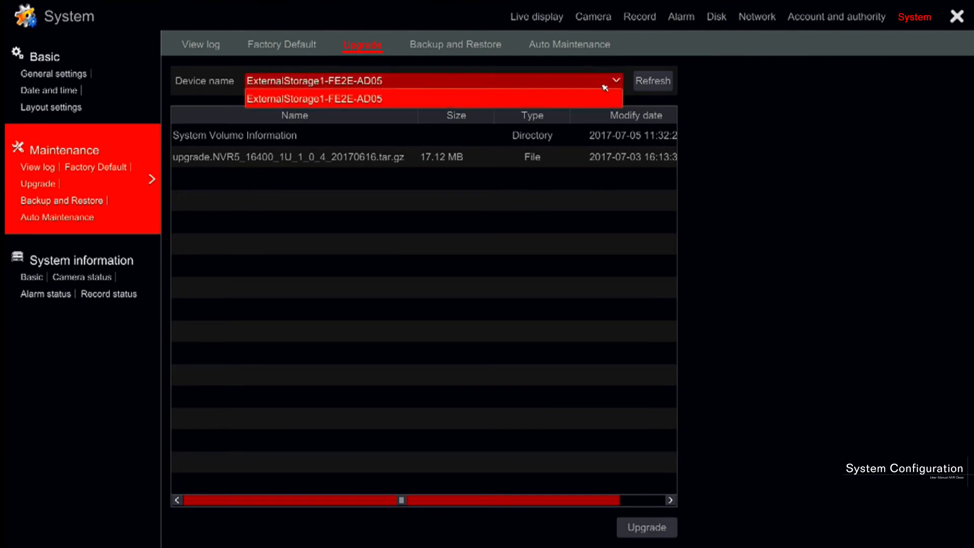
- Upgrade from upgrade.NVR5_16400_1U_1_0_4_20170616.tar.gz on ExternalStorage1, reaching the reboot confirmation
{"action": "left_click", "coordinate": [288, 156]}
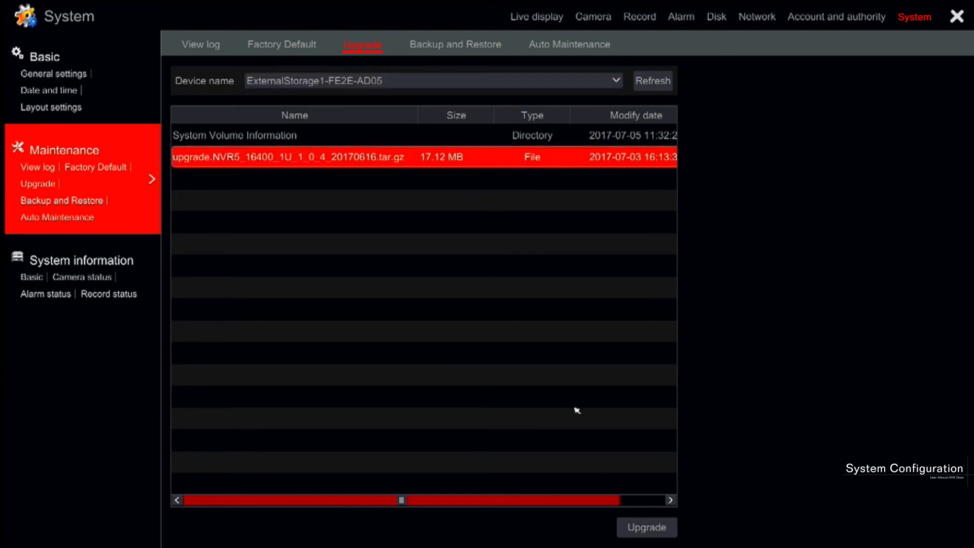
{"action": "left_click", "coordinate": [647, 542]}
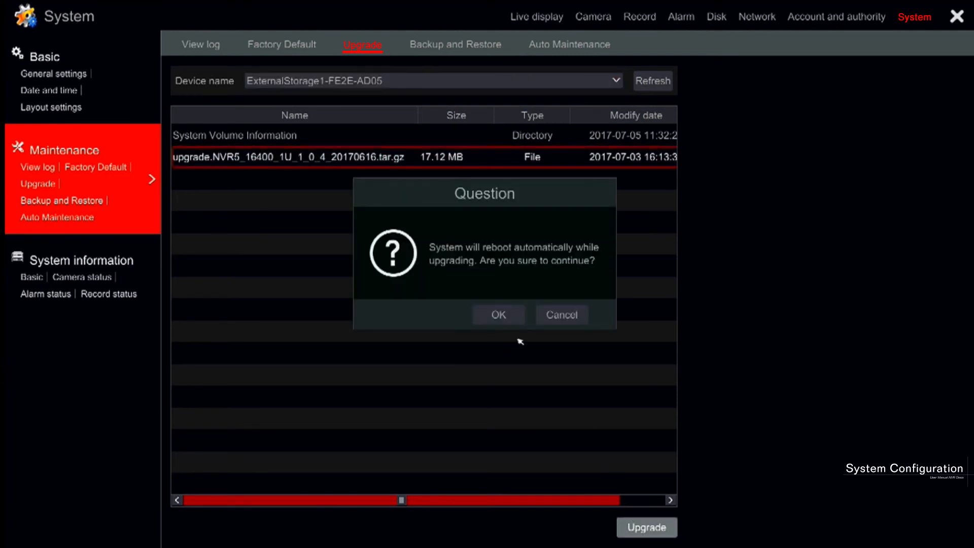
{"action": "mouse_move", "coordinate": [522, 339]}
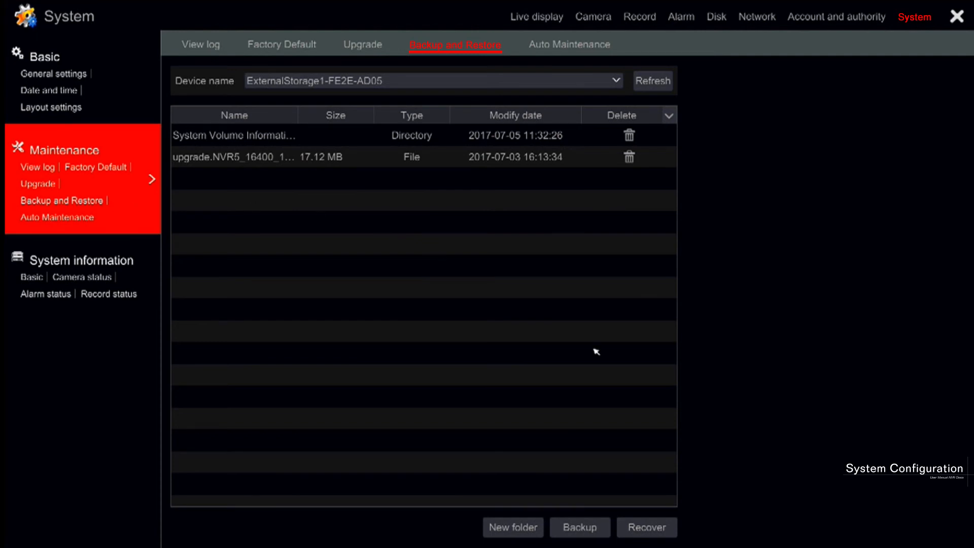
{"action": "mouse_move", "coordinate": [597, 343]}
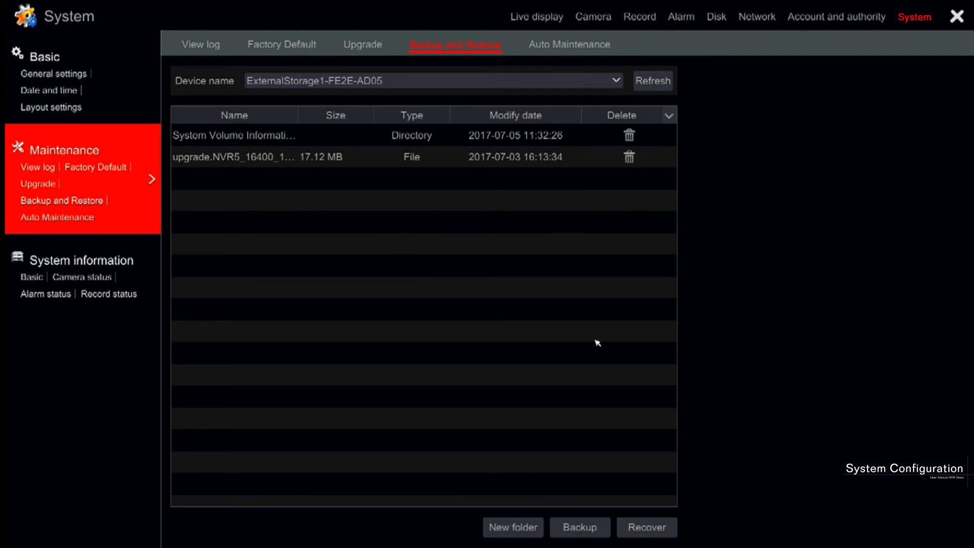
{"action": "mouse_move", "coordinate": [599, 502]}
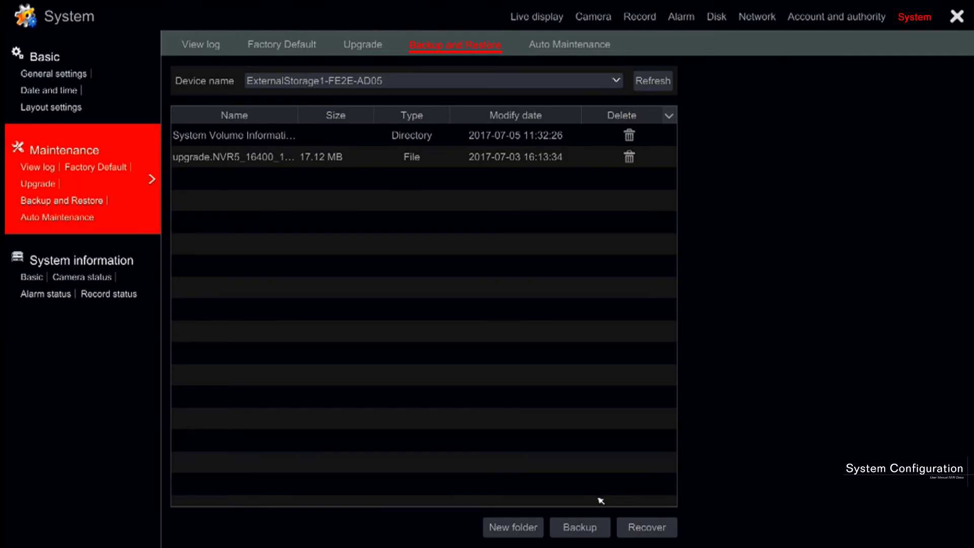
{"action": "mouse_move", "coordinate": [601, 190]}
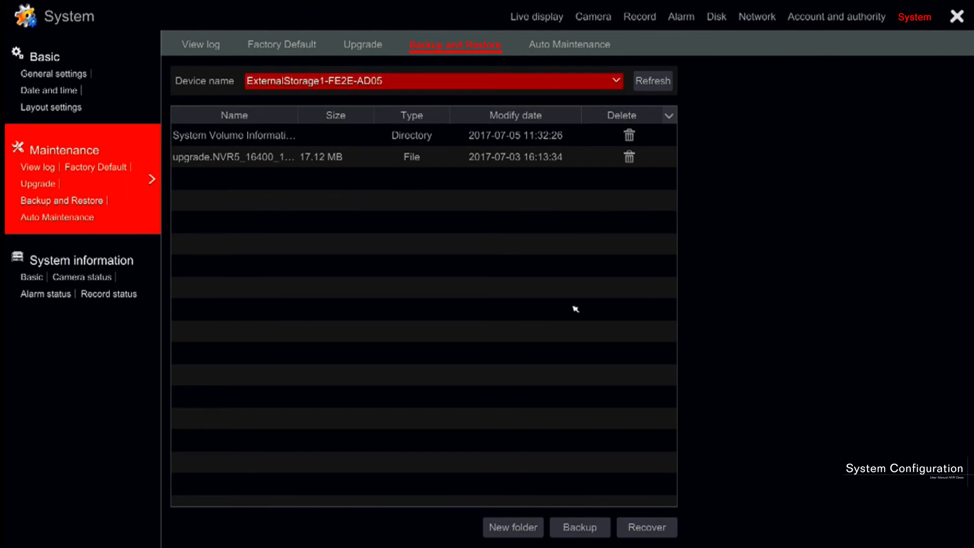
{"action": "mouse_move", "coordinate": [591, 494]}
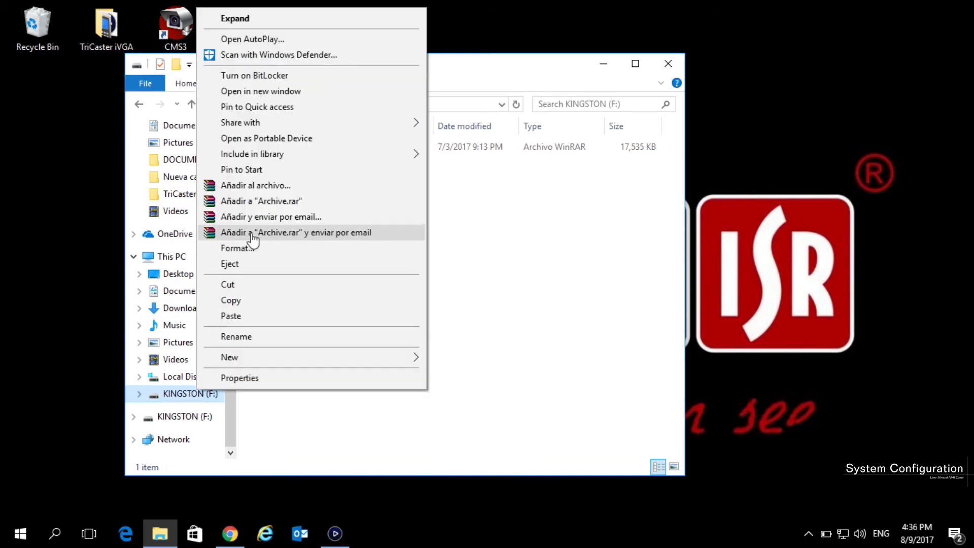
- Quick-format the KINGSTON (F:) USB drive as FAT32, accepting the data erase warning
{"action": "left_click", "coordinate": [236, 247]}
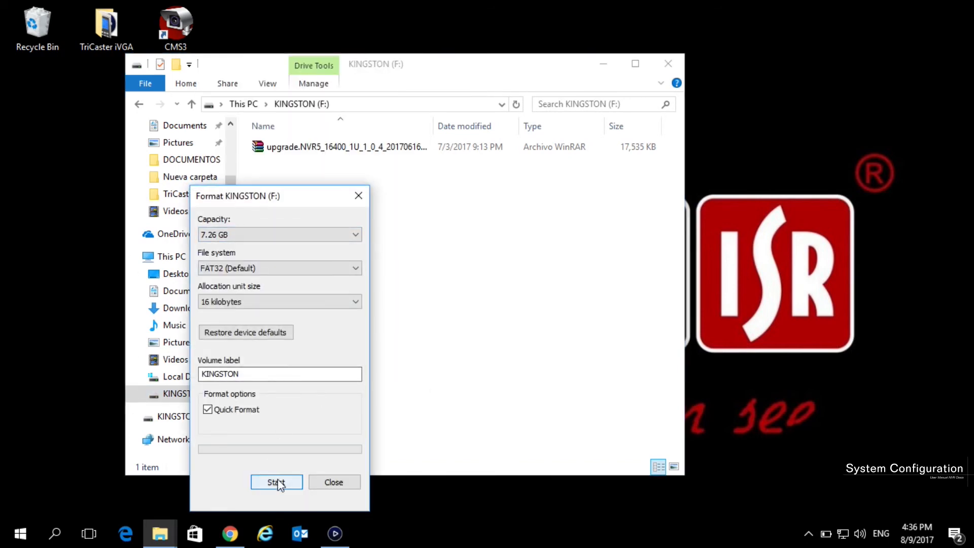
{"action": "left_click", "coordinate": [276, 482]}
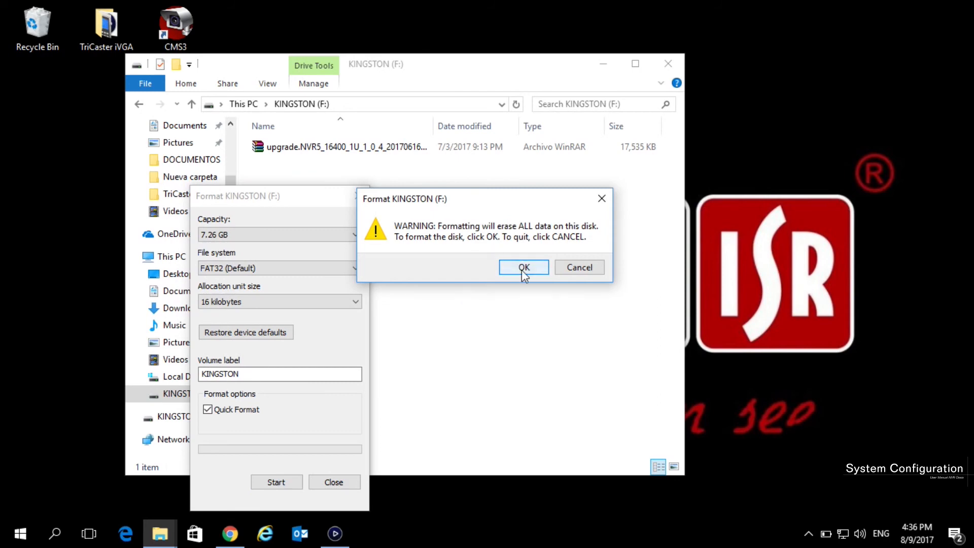
{"action": "left_click", "coordinate": [524, 268]}
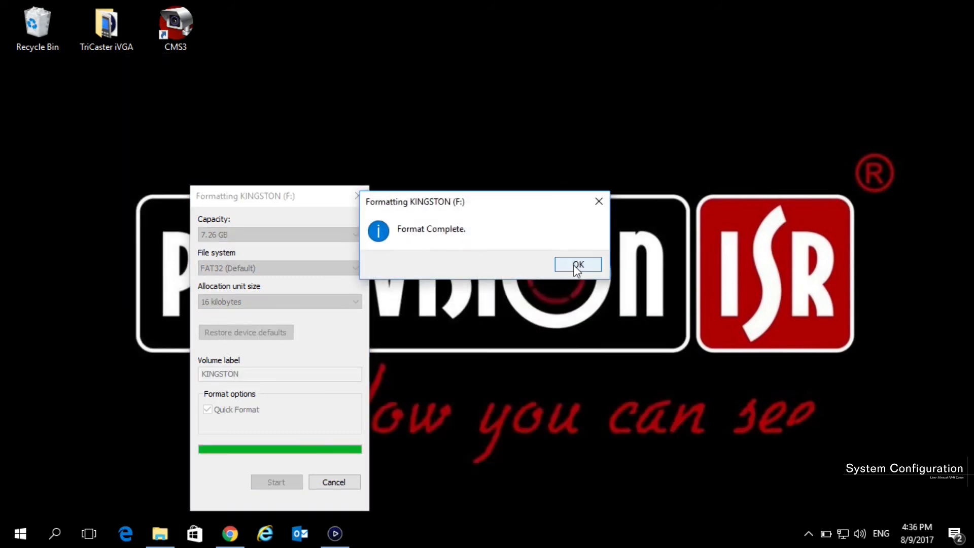
{"action": "left_click", "coordinate": [578, 264]}
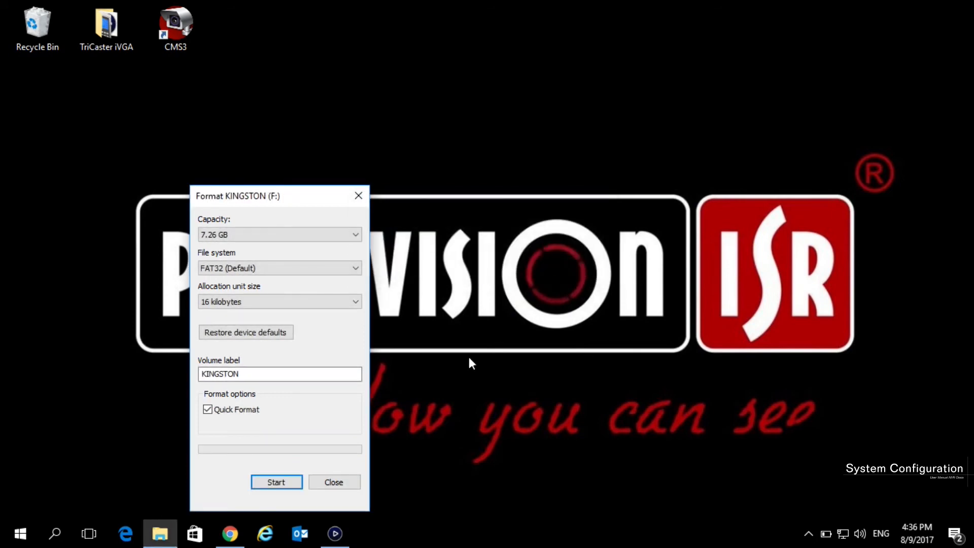
{"action": "mouse_move", "coordinate": [358, 196]}
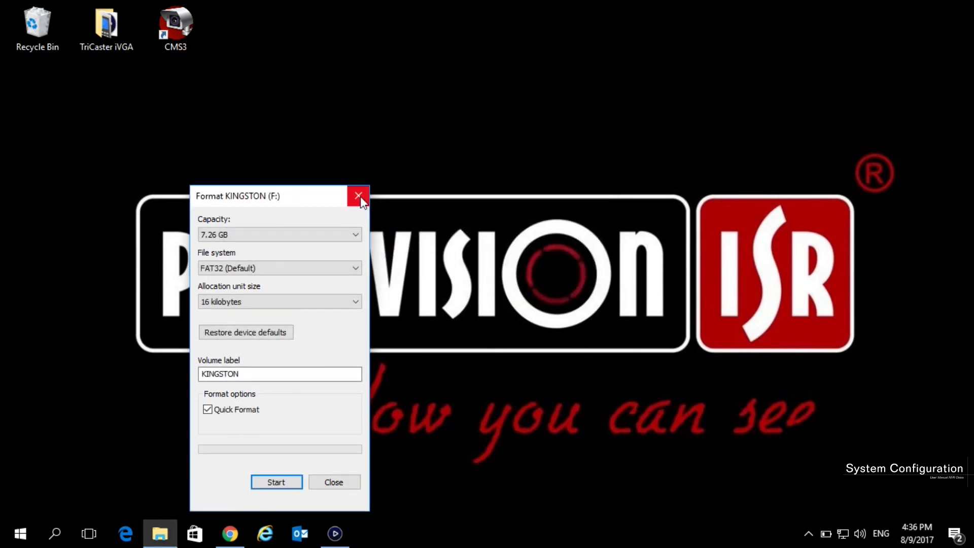
{"action": "left_click", "coordinate": [358, 196]}
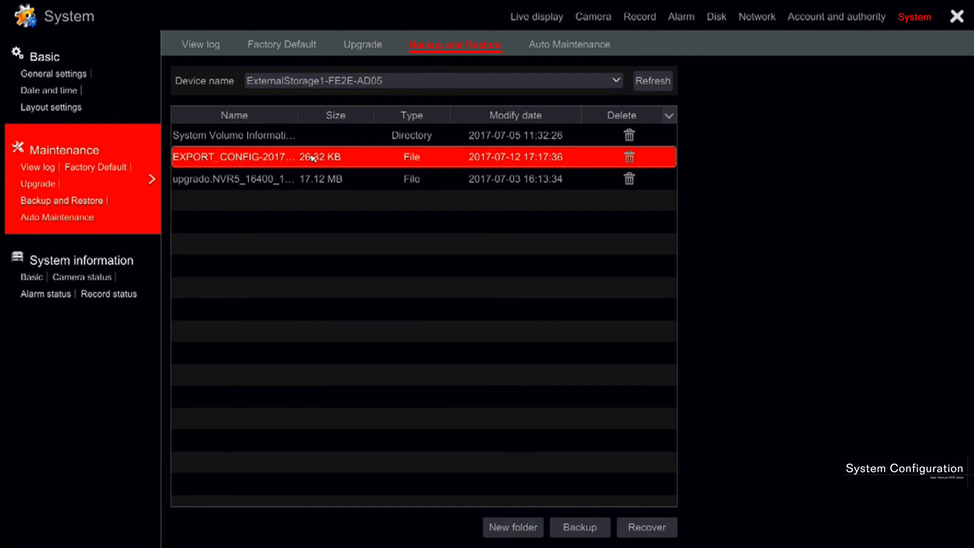
- Recover settings from the EXPORT_CONFIG file on USB, accepting the required reboot
{"action": "left_click", "coordinate": [647, 542]}
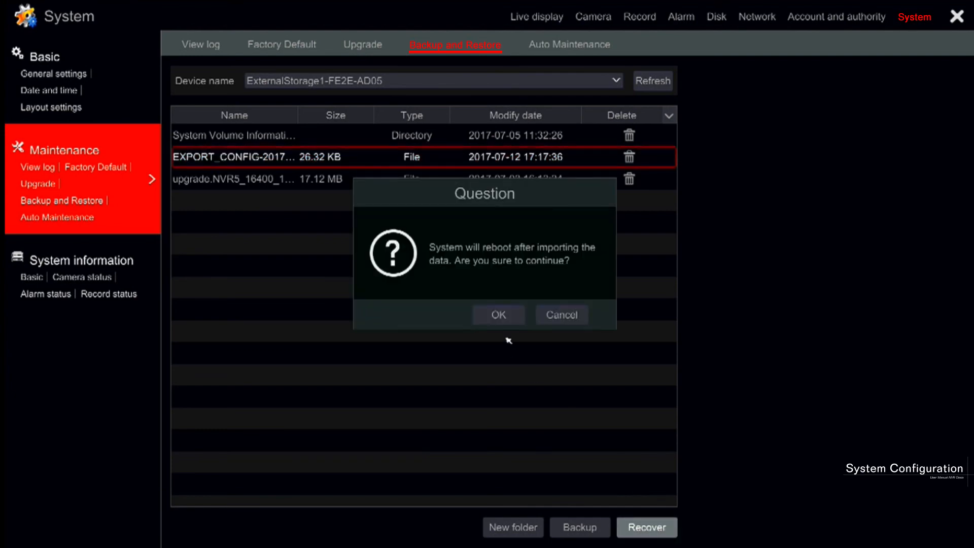
{"action": "left_click", "coordinate": [498, 315]}
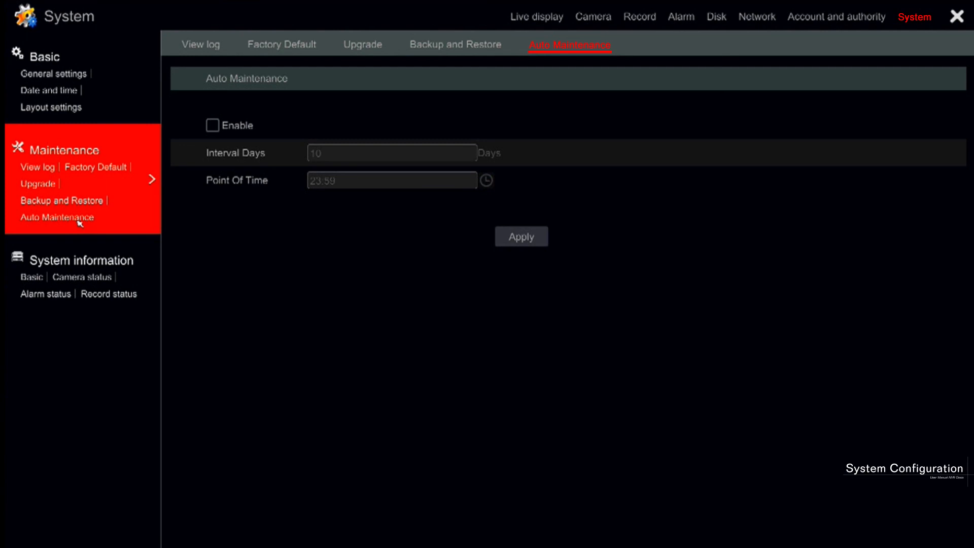
{"action": "mouse_move", "coordinate": [69, 220]}
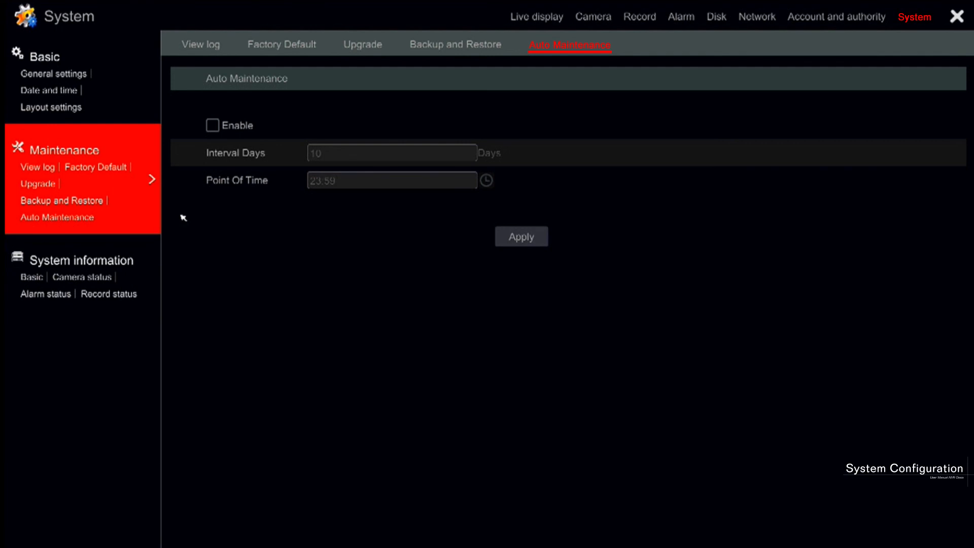
- Enable auto maintenance with a 17-day interval at 23:59 and apply it
{"action": "left_click", "coordinate": [212, 126]}
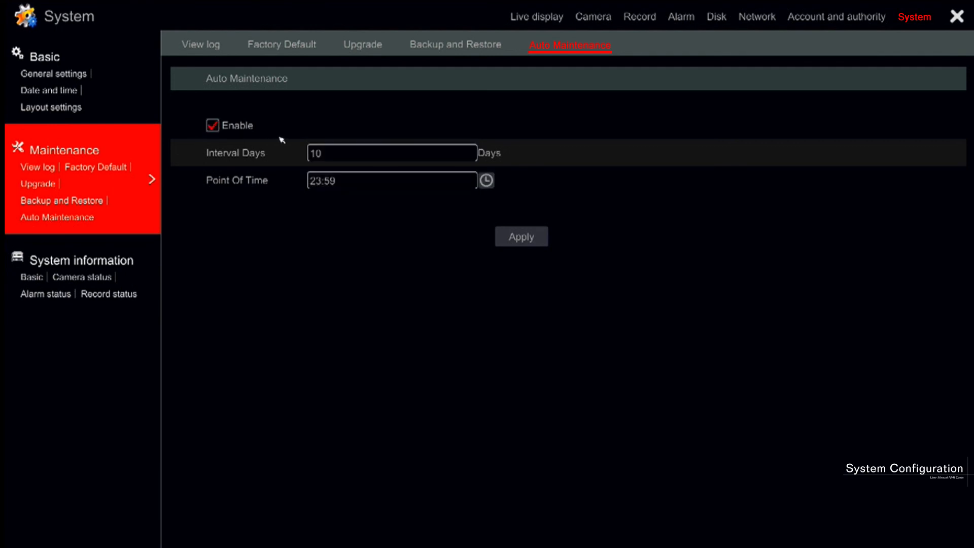
{"action": "left_click", "coordinate": [391, 153]}
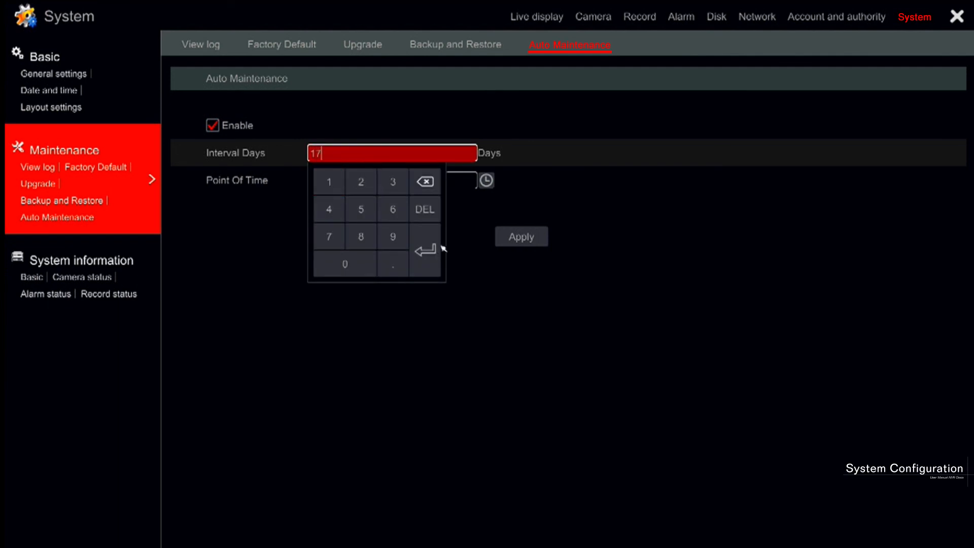
{"action": "left_click", "coordinate": [427, 250]}
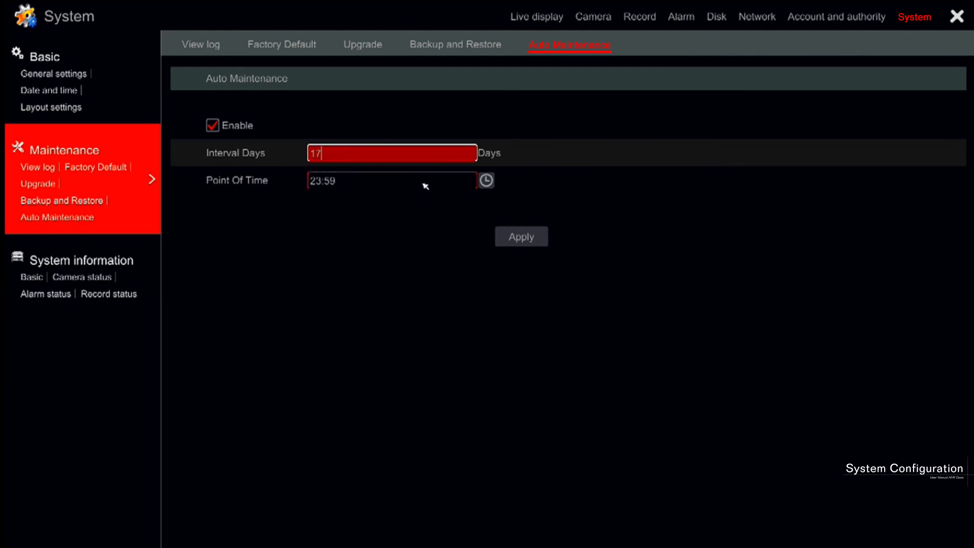
{"action": "left_click", "coordinate": [486, 180]}
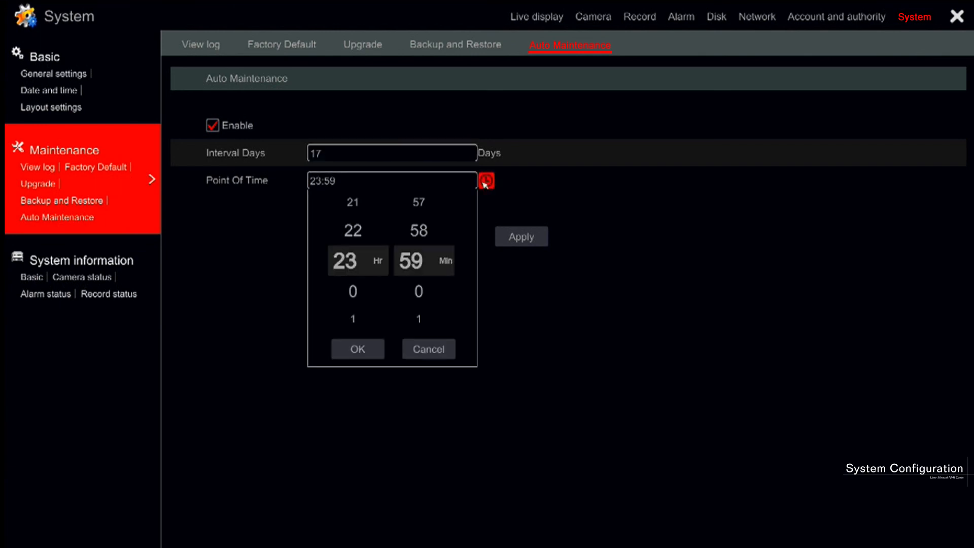
{"action": "left_click", "coordinate": [357, 349]}
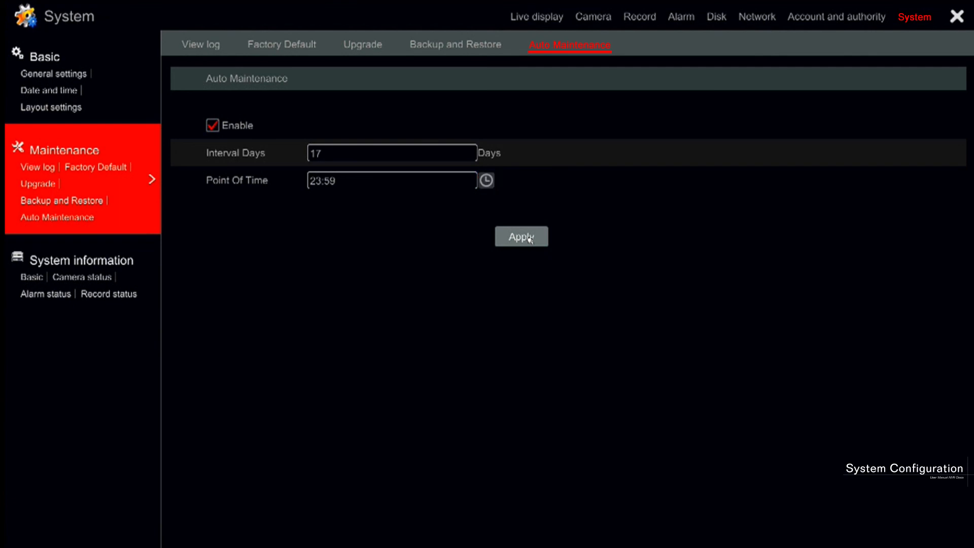
{"action": "left_click", "coordinate": [522, 237]}
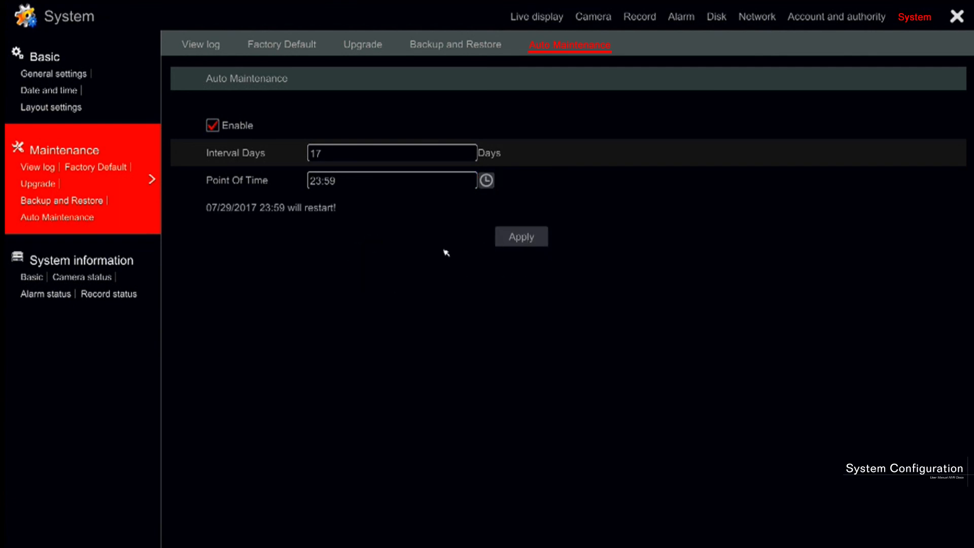
{"action": "mouse_move", "coordinate": [200, 259]}
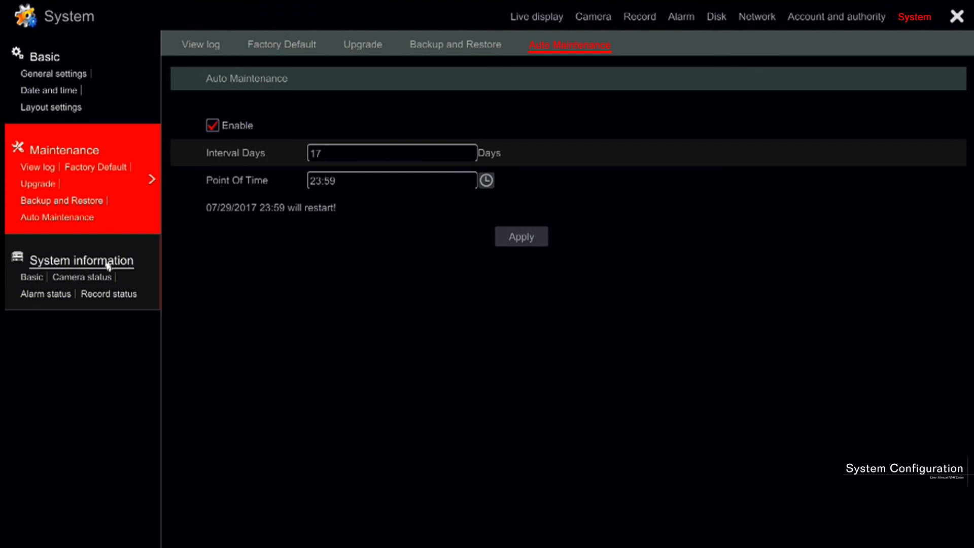
- Show the System information Basic page with model NVR5-16400(1U) and firmware version
{"action": "left_click", "coordinate": [82, 260]}
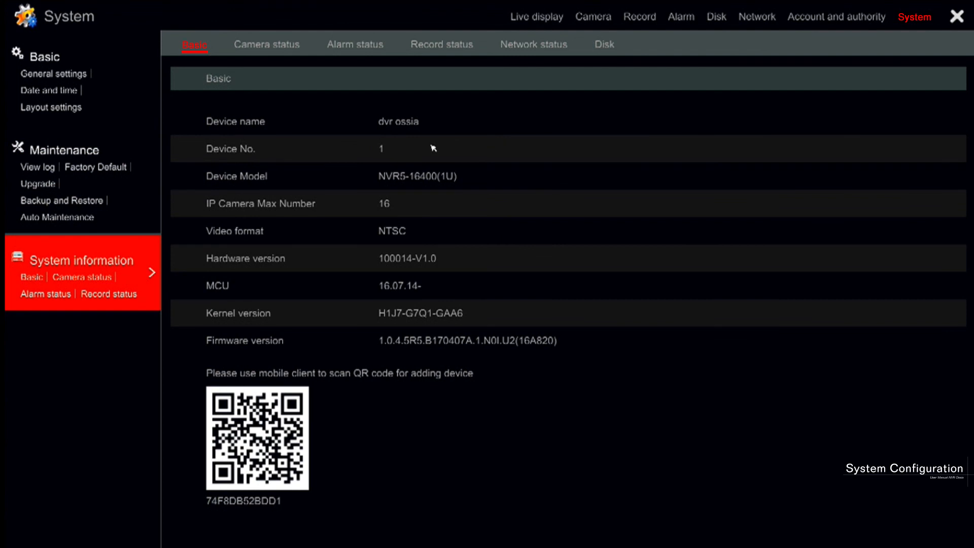
{"action": "mouse_move", "coordinate": [427, 213]}
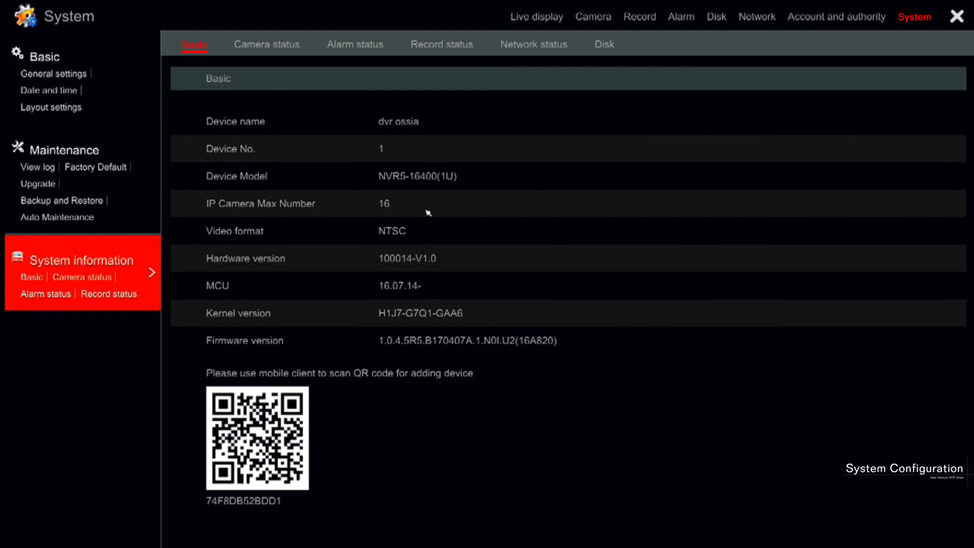
{"action": "mouse_move", "coordinate": [420, 237]}
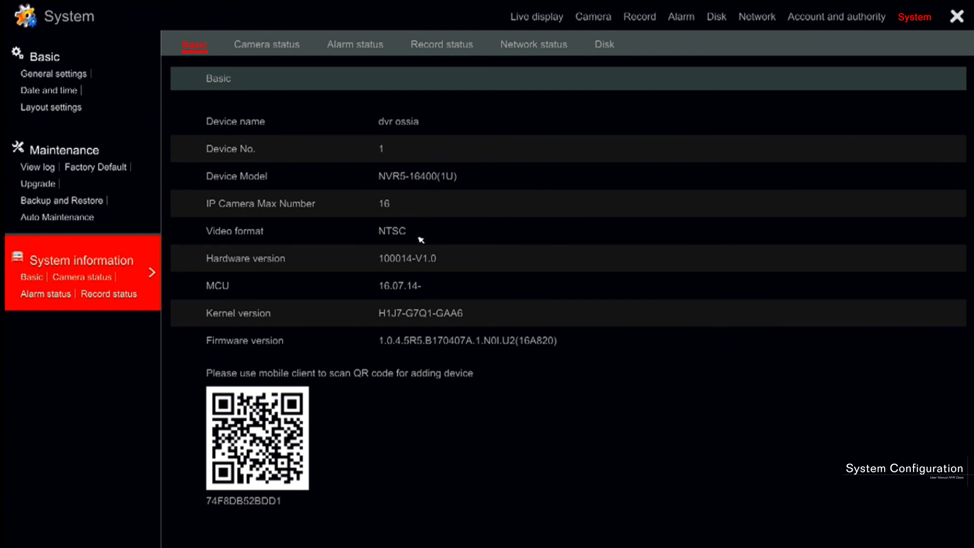
{"action": "mouse_move", "coordinate": [413, 258]}
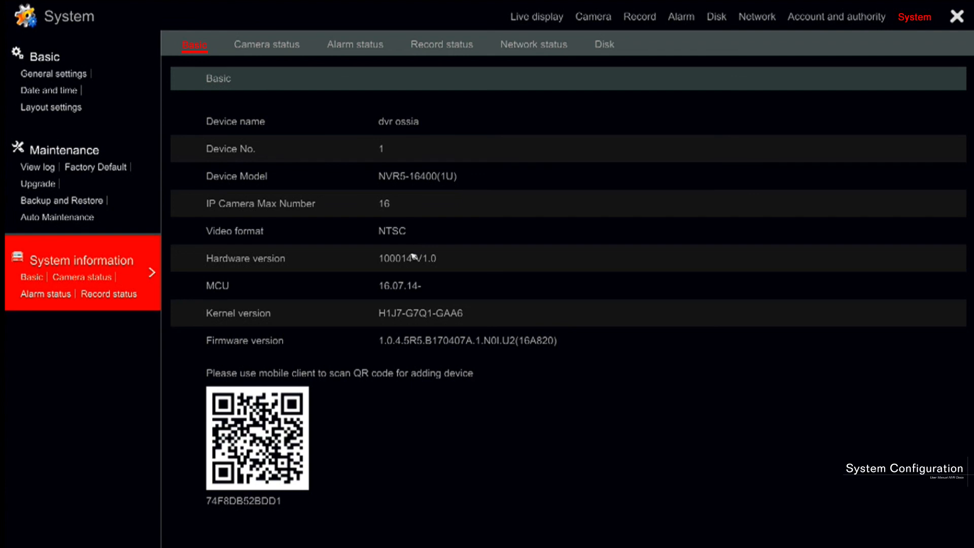